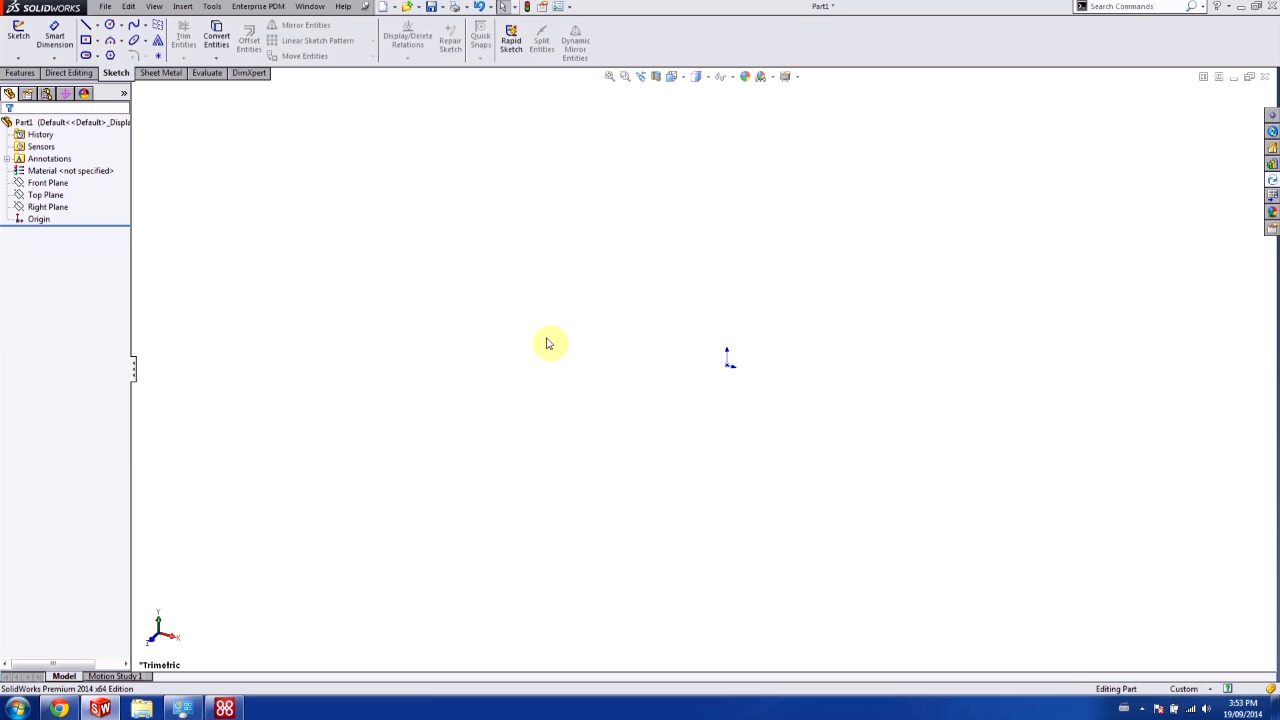
mouse_move(336, 276)
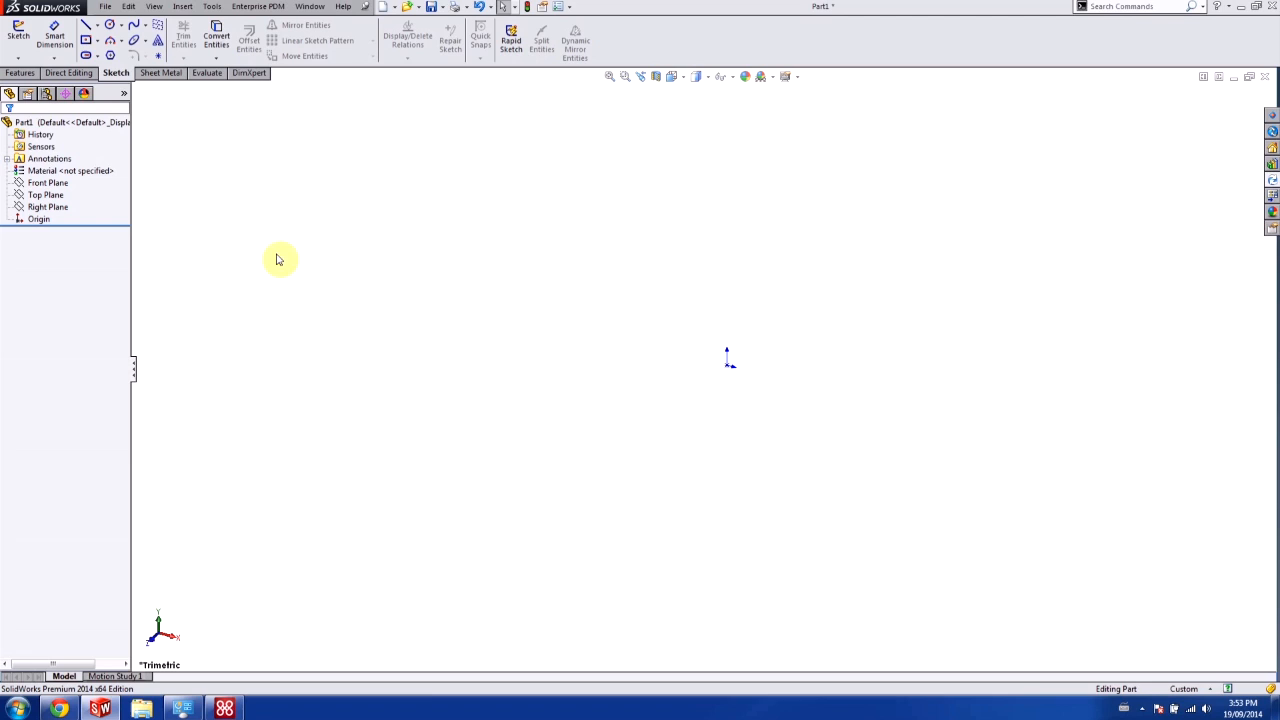
mouse_move(328, 252)
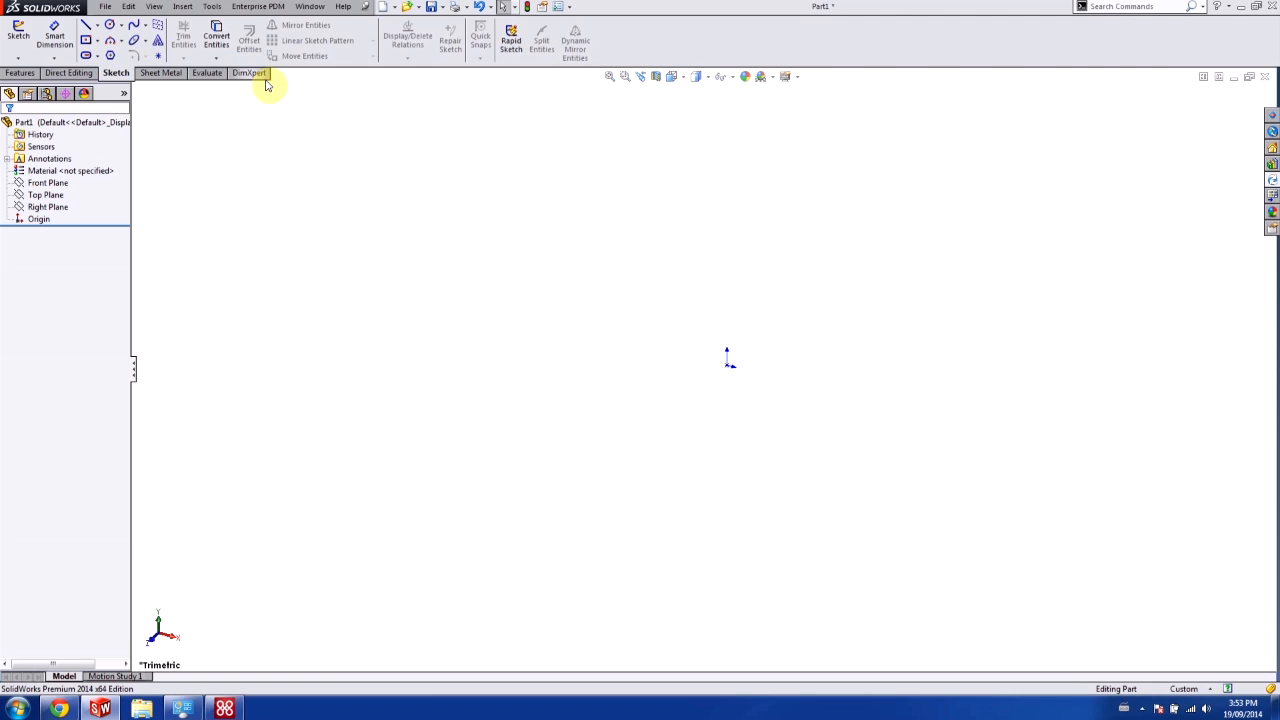
- Create a Macros tab via Customize and bring up the Macro command category to populate it
right_click(250, 72)
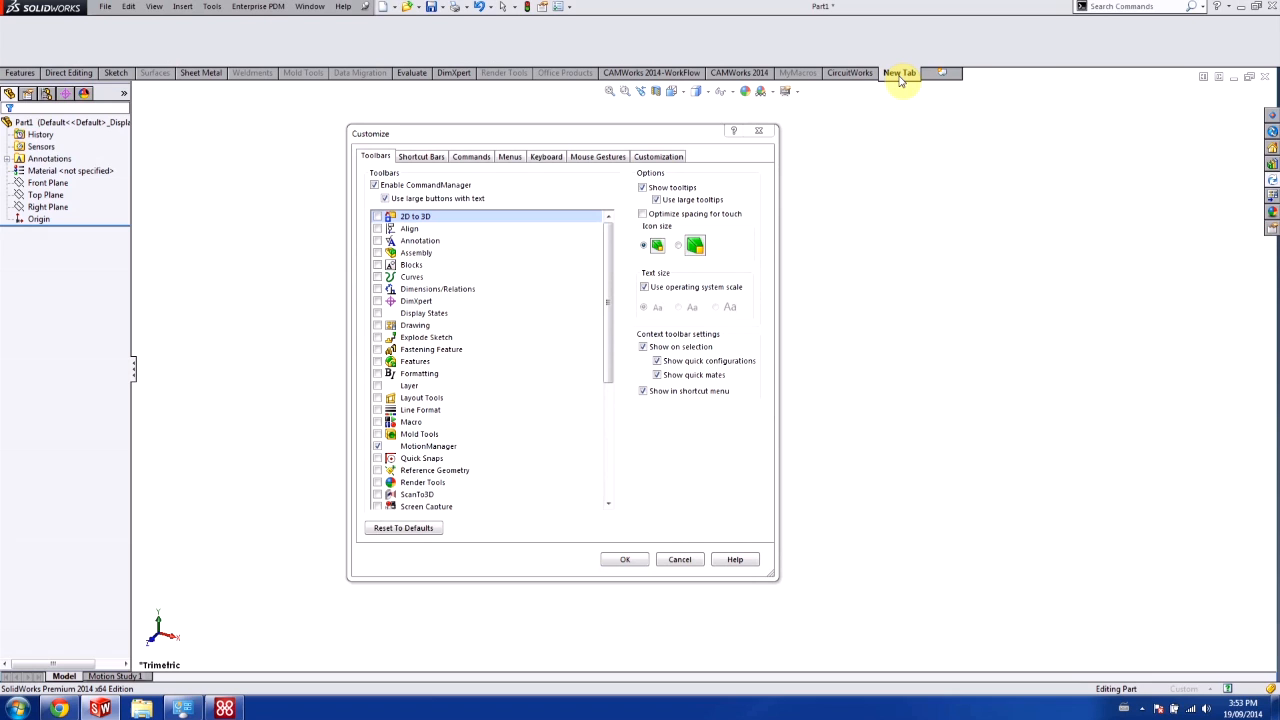
right_click(900, 72)
type("Macros")
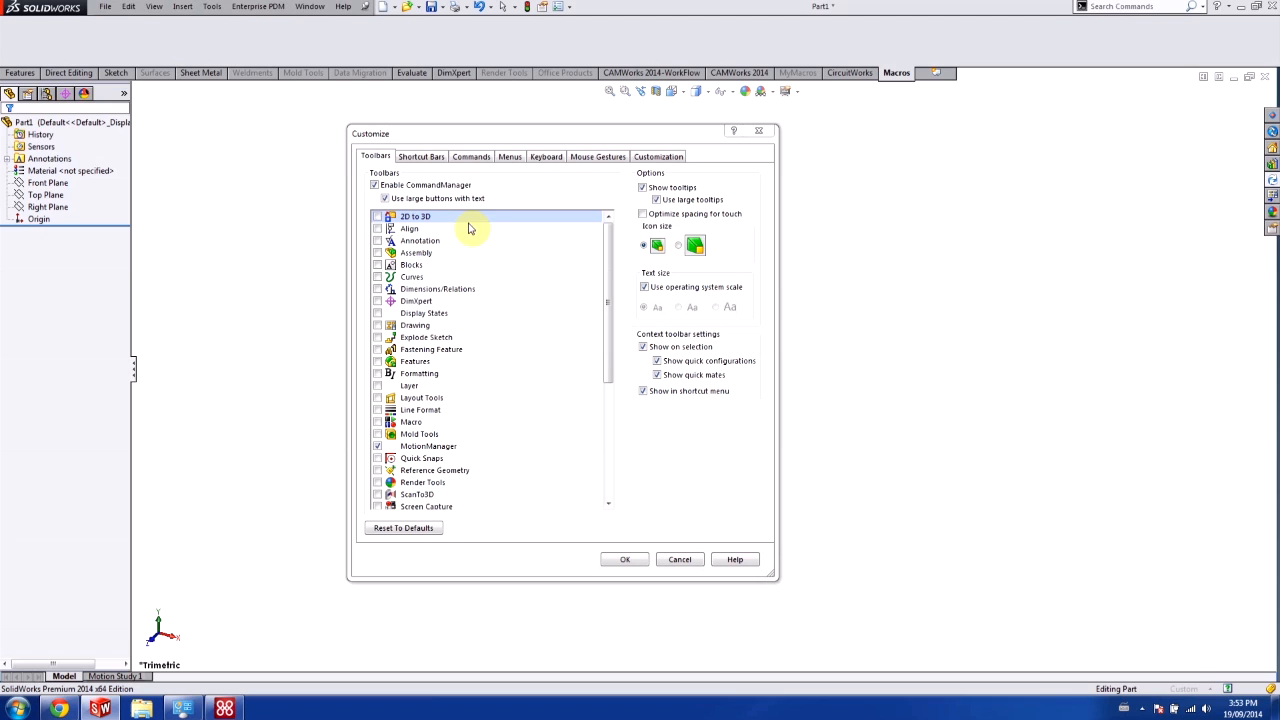
left_click(472, 156)
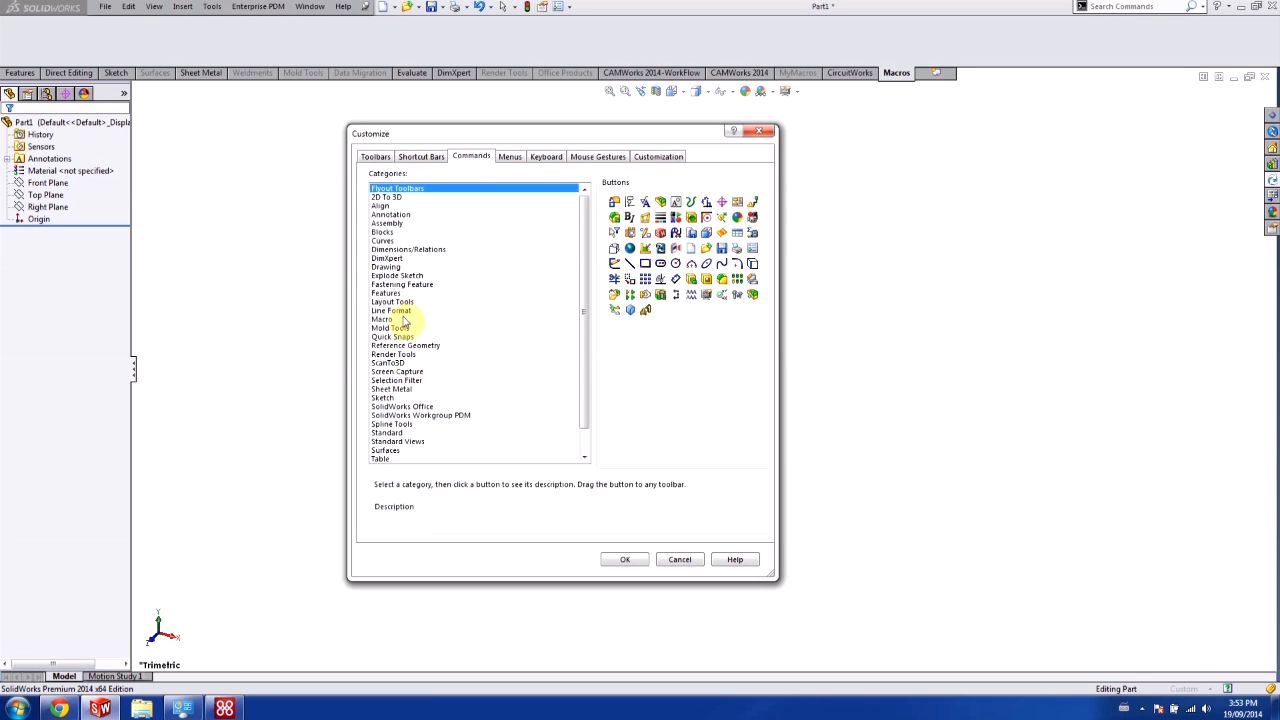
left_click(382, 320)
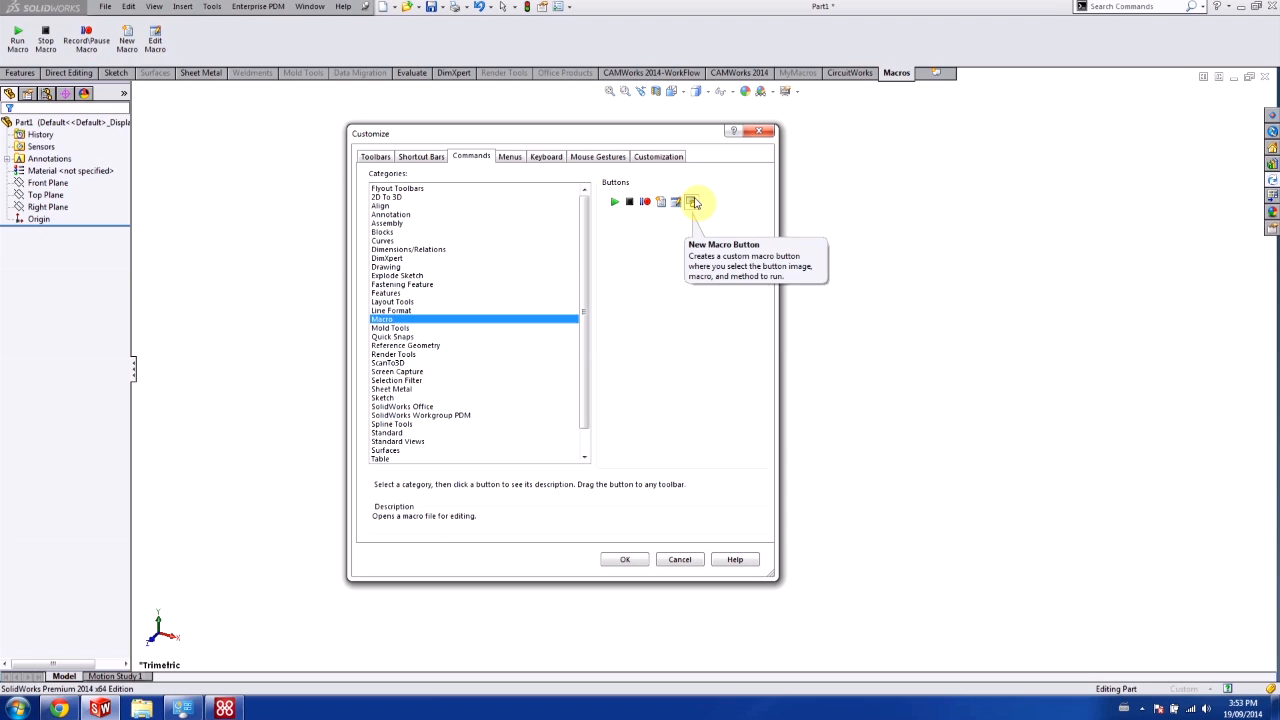
mouse_move(690, 204)
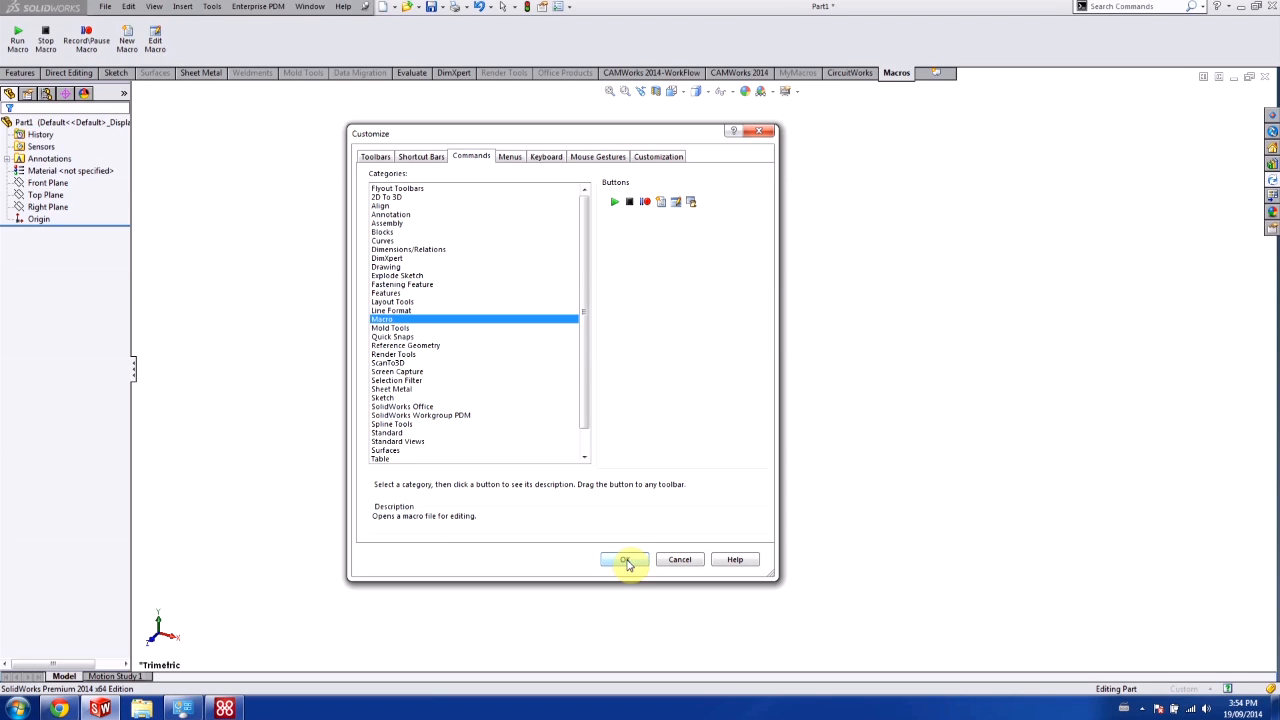
- Confirm the Customize dialog, leaving the Macros tab with its commands in the ribbon
left_click(624, 560)
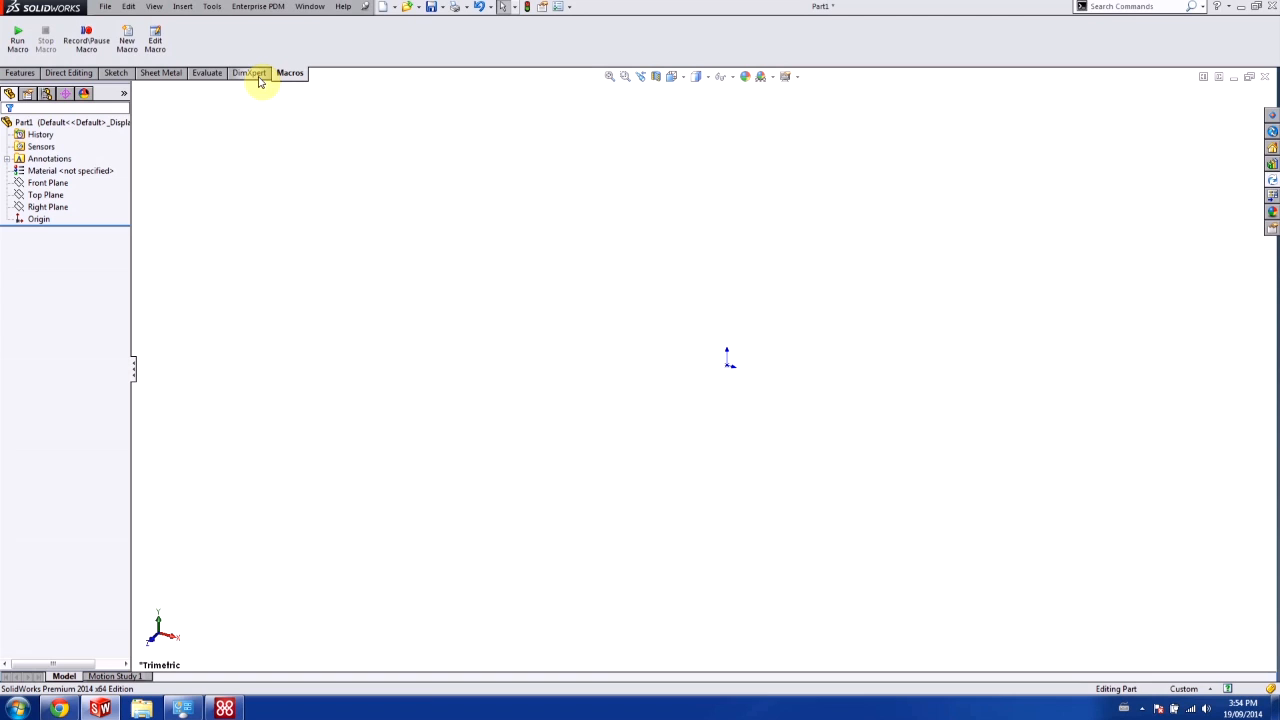
mouse_move(44, 38)
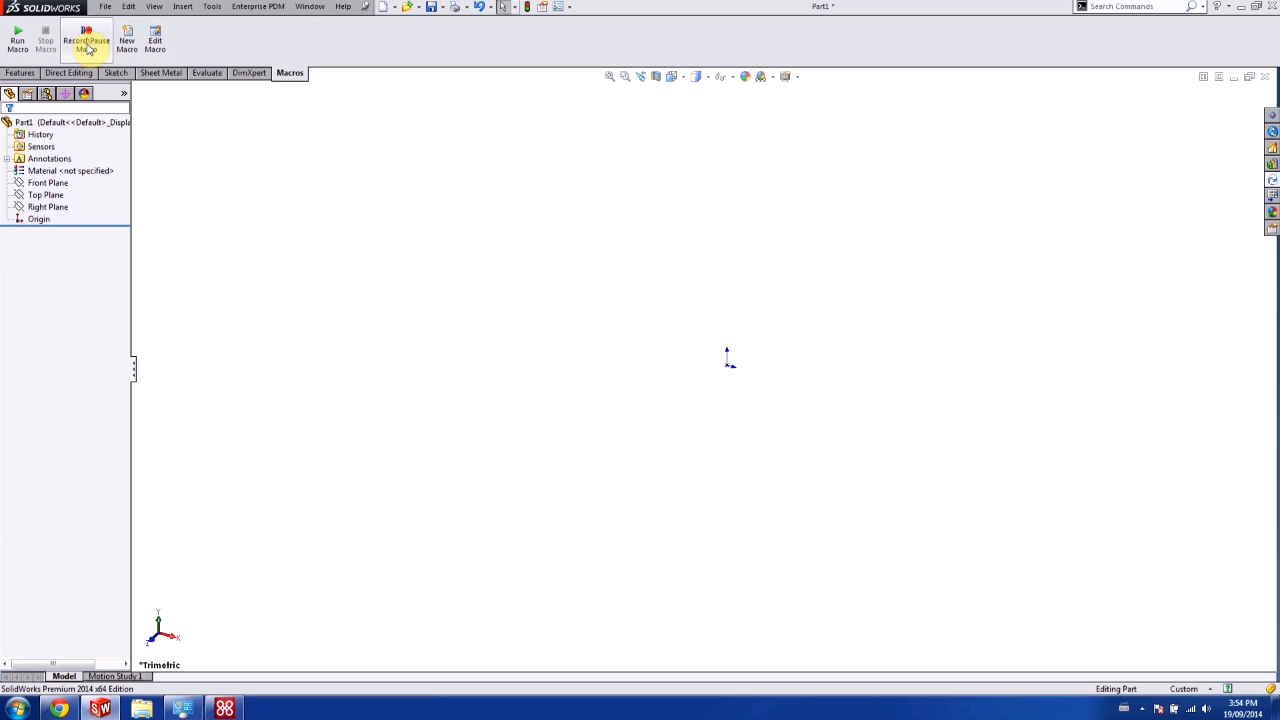
mouse_move(86, 38)
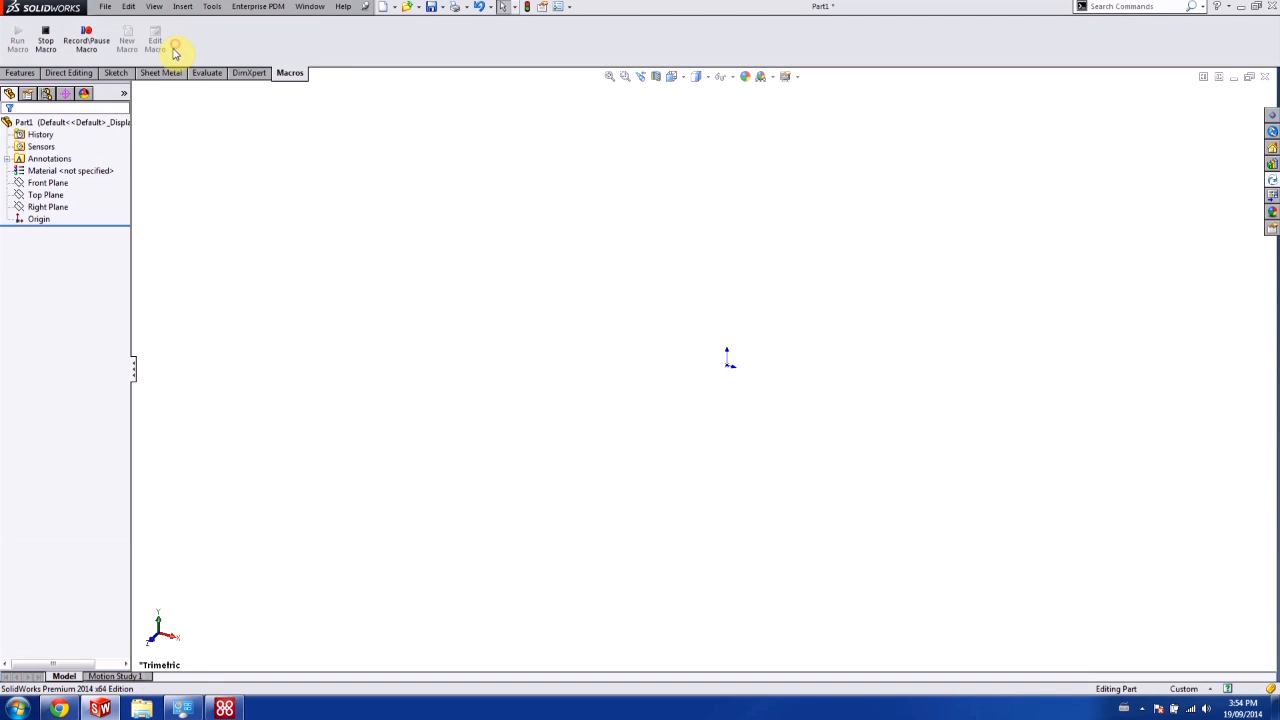
- Start a sketch, draw a center rectangle at the origin and fully define it with automatic dimensions
left_click(116, 72)
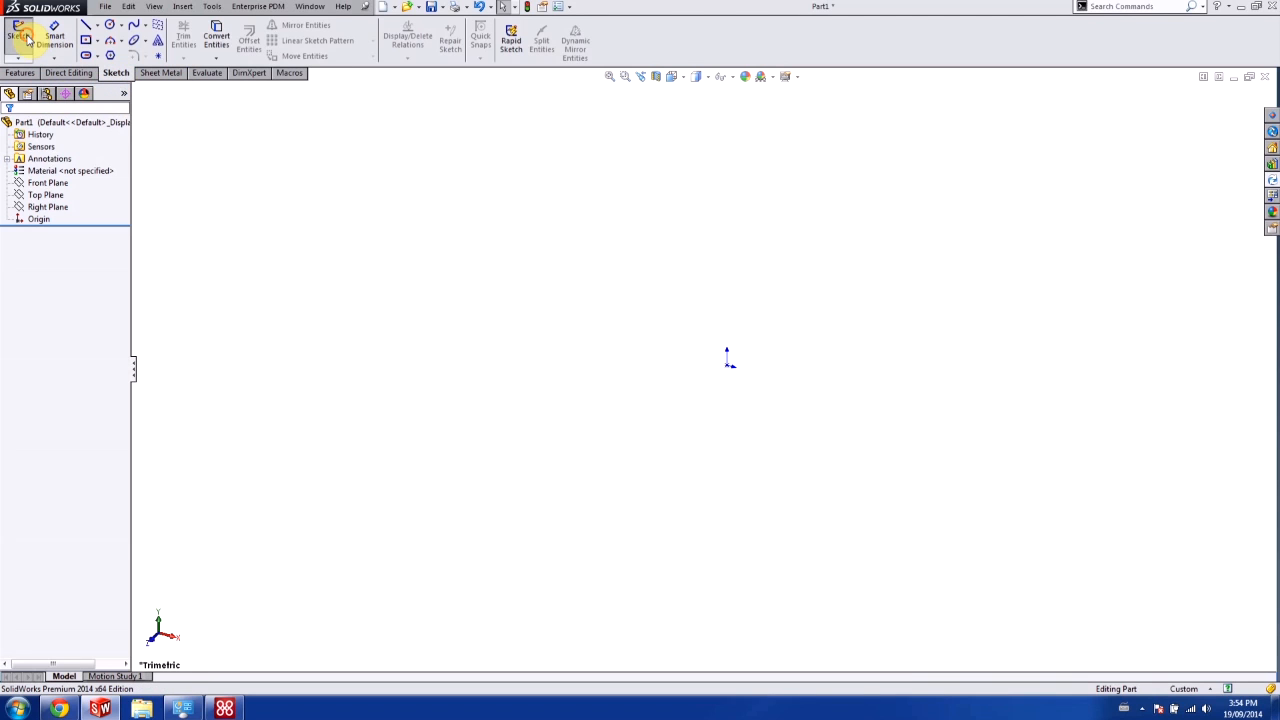
left_click(18, 36)
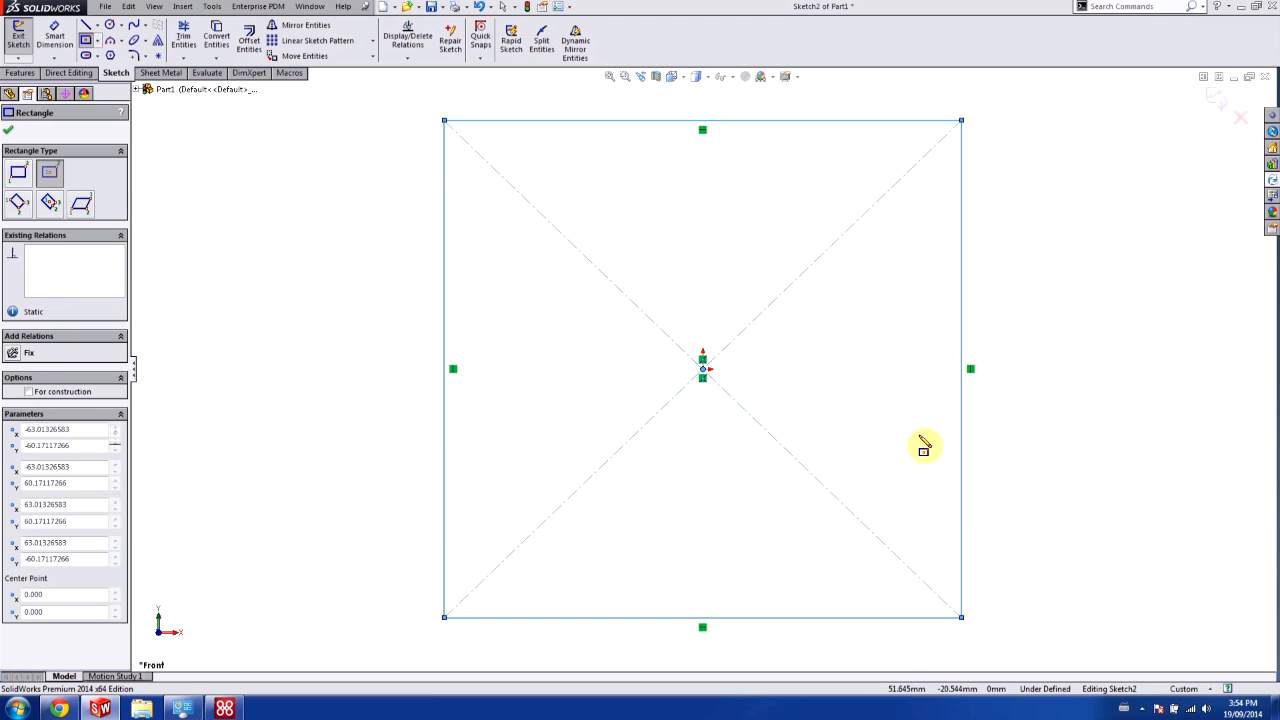
mouse_move(864, 296)
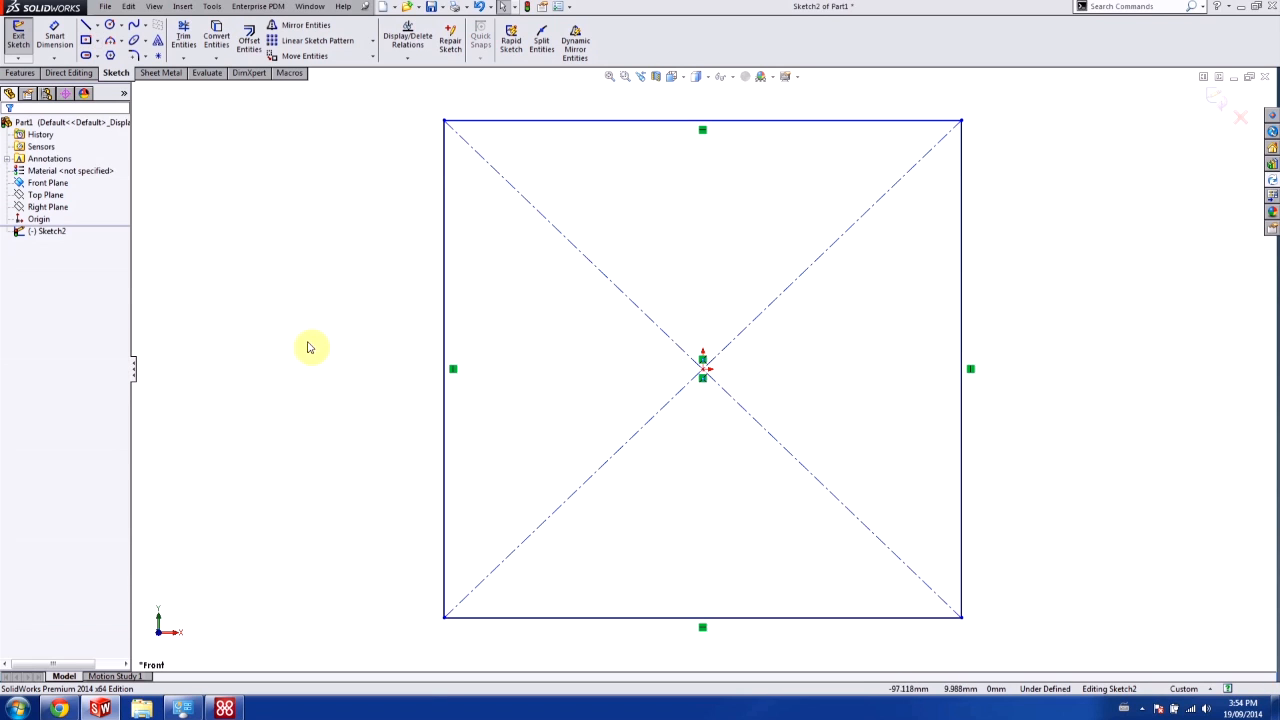
right_click(310, 348)
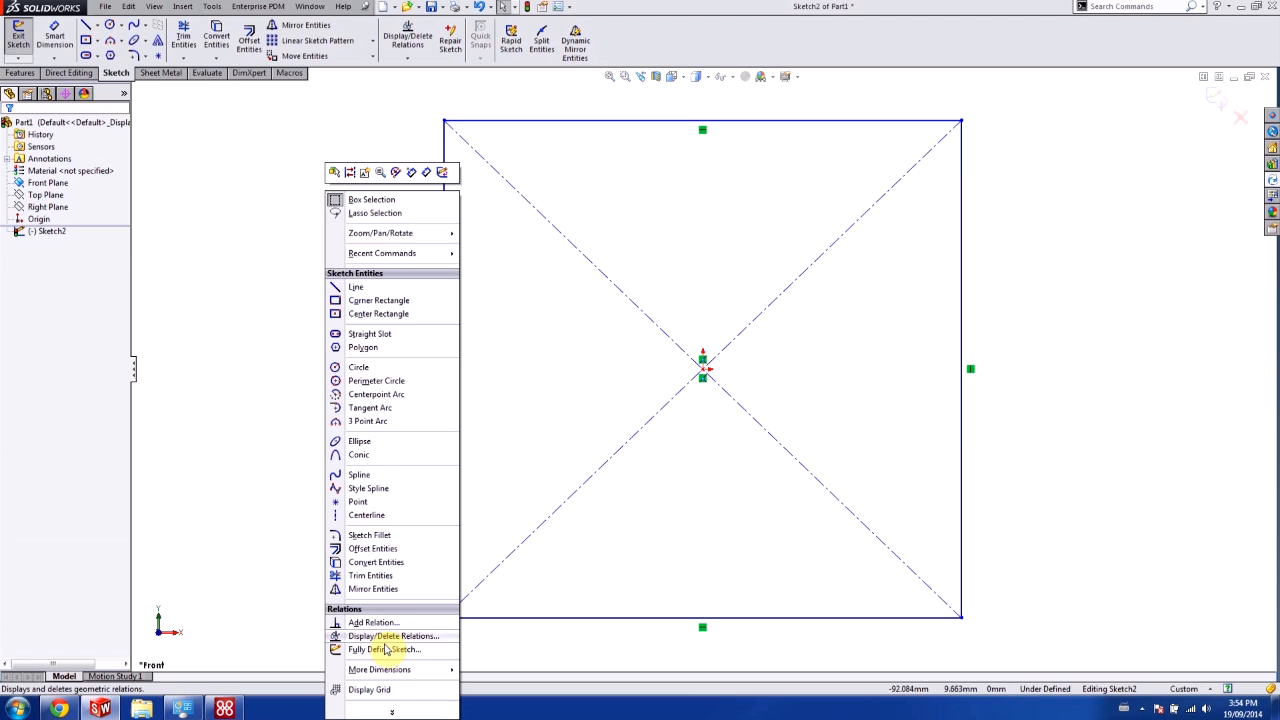
left_click(384, 648)
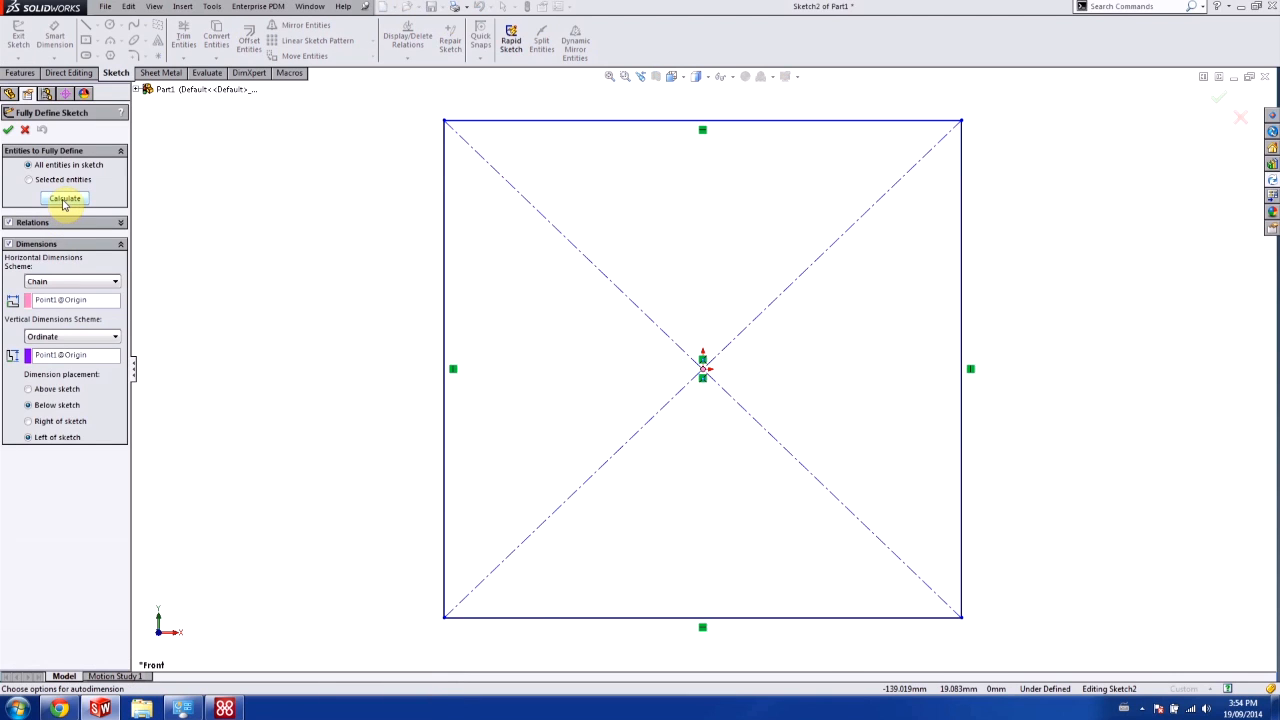
left_click(64, 198)
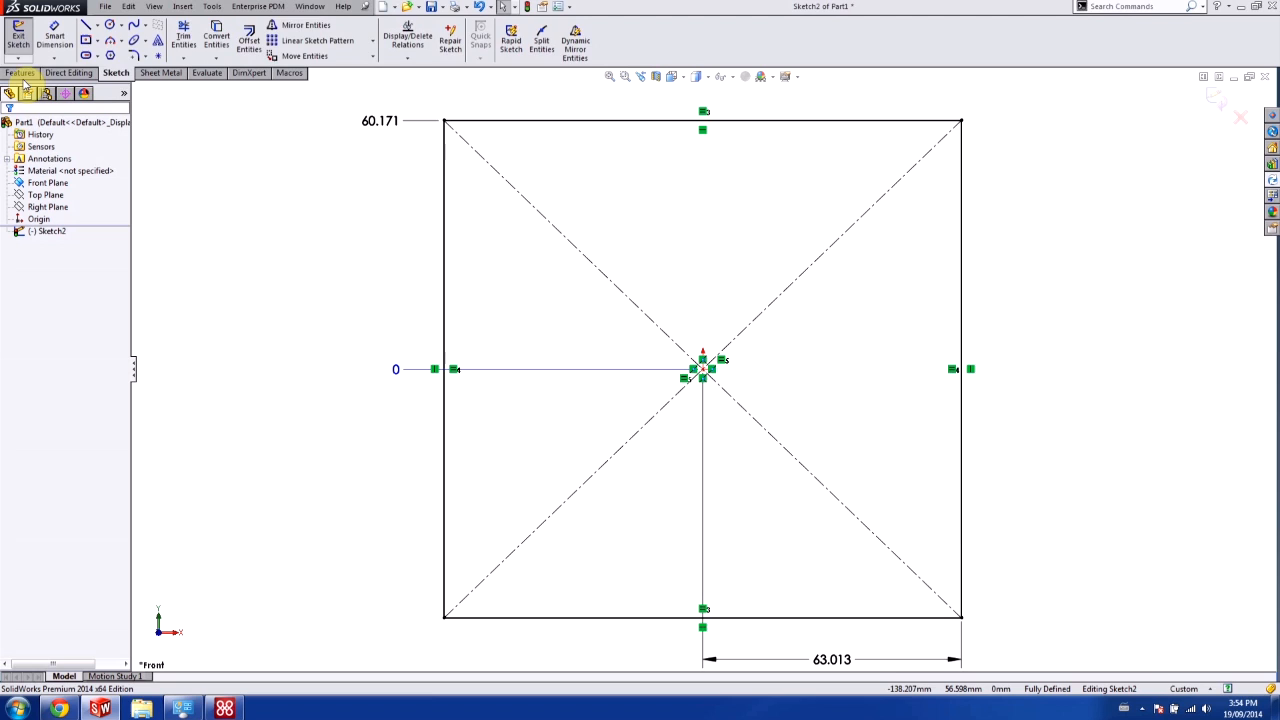
- Extrude the rectangle 100 mm with a Mid Plane end condition into a solid block
left_click(20, 72)
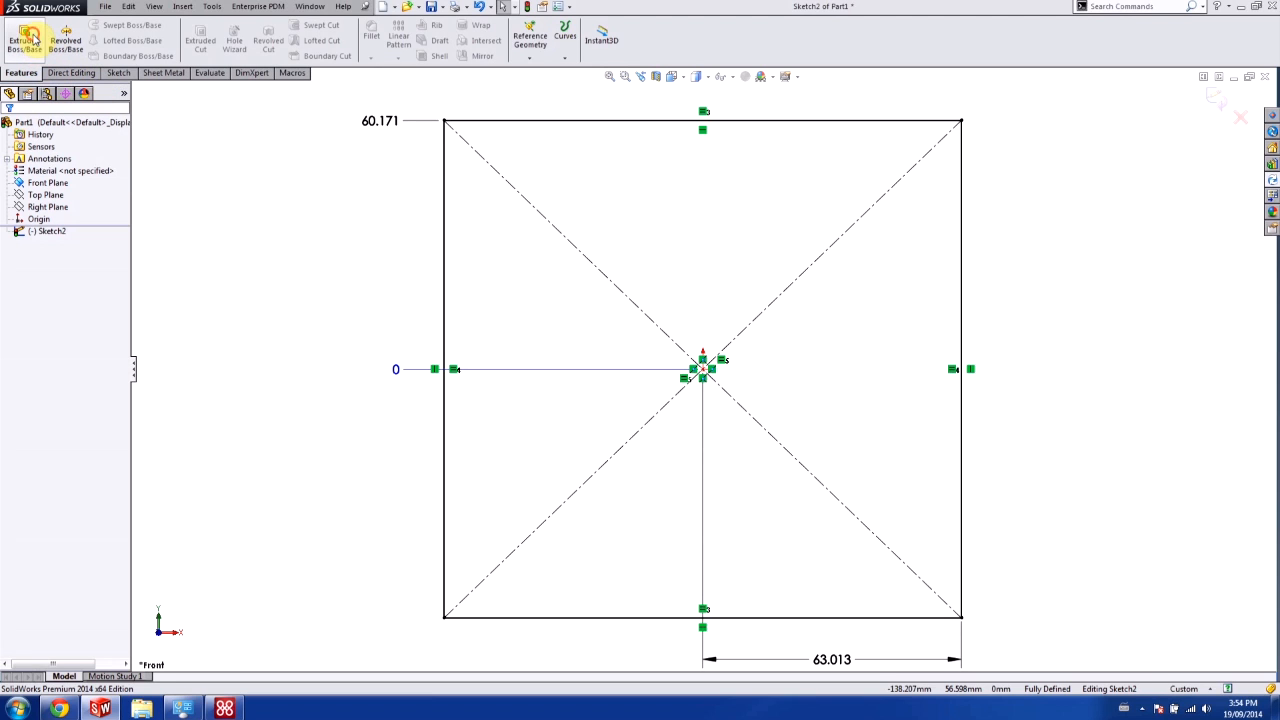
left_click(24, 38)
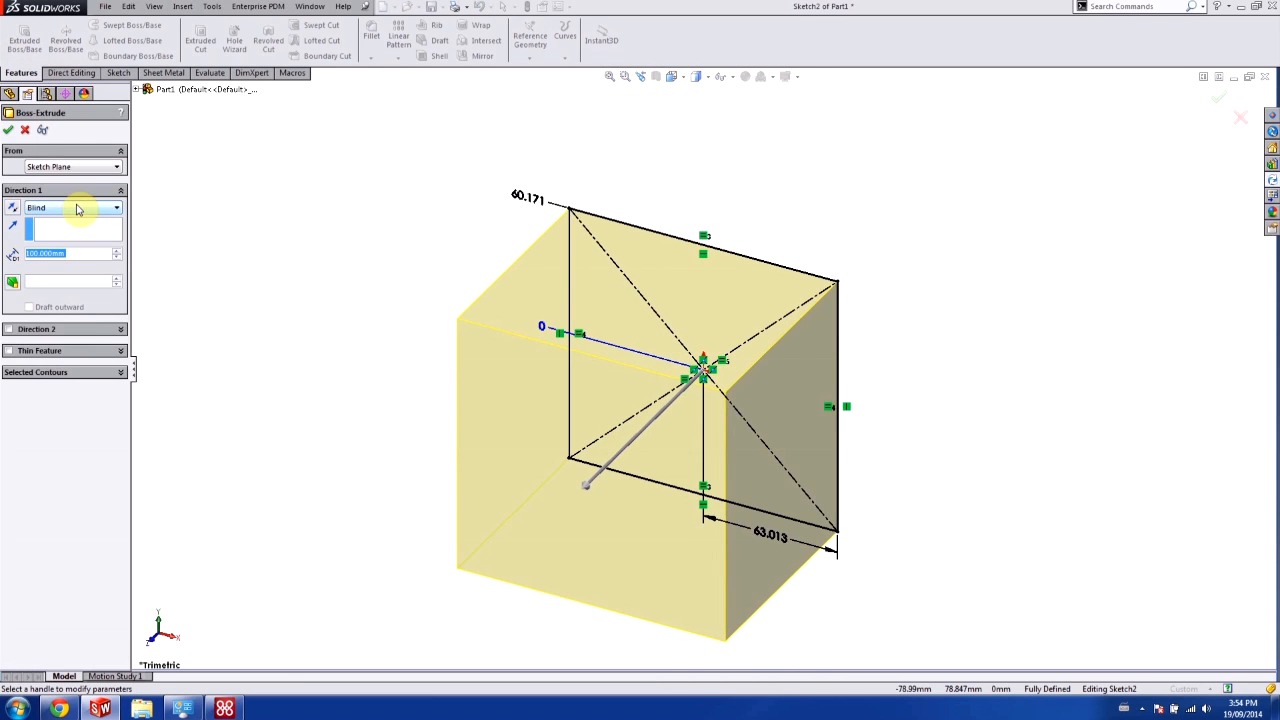
left_click(116, 206)
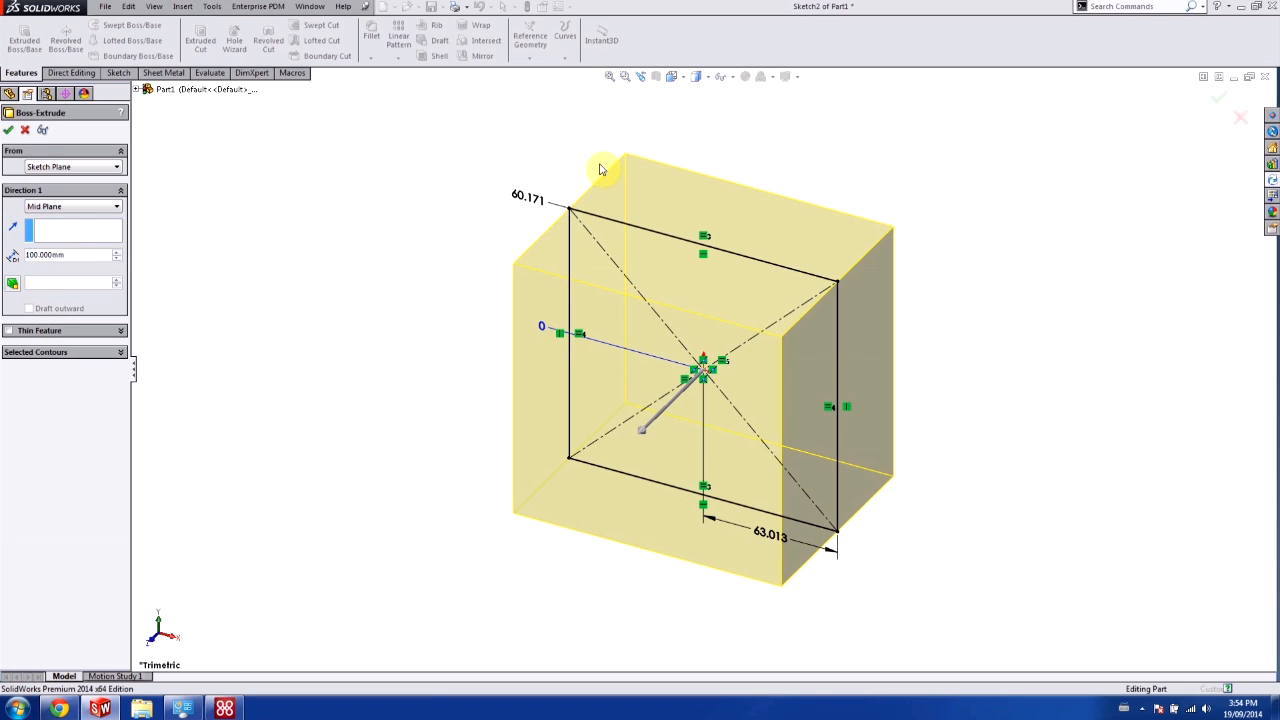
left_click(8, 130)
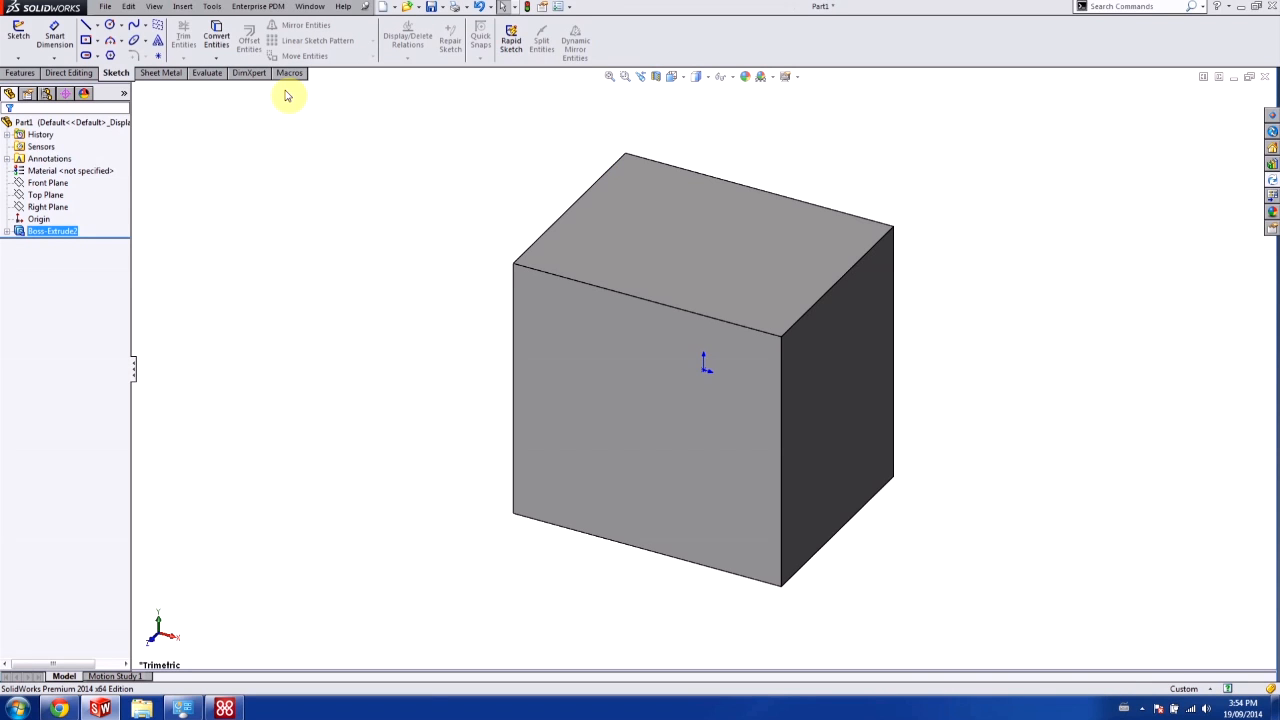
- Stop recording, save the macro as Macro1 and bring its VBA code up for editing
left_click(288, 72)
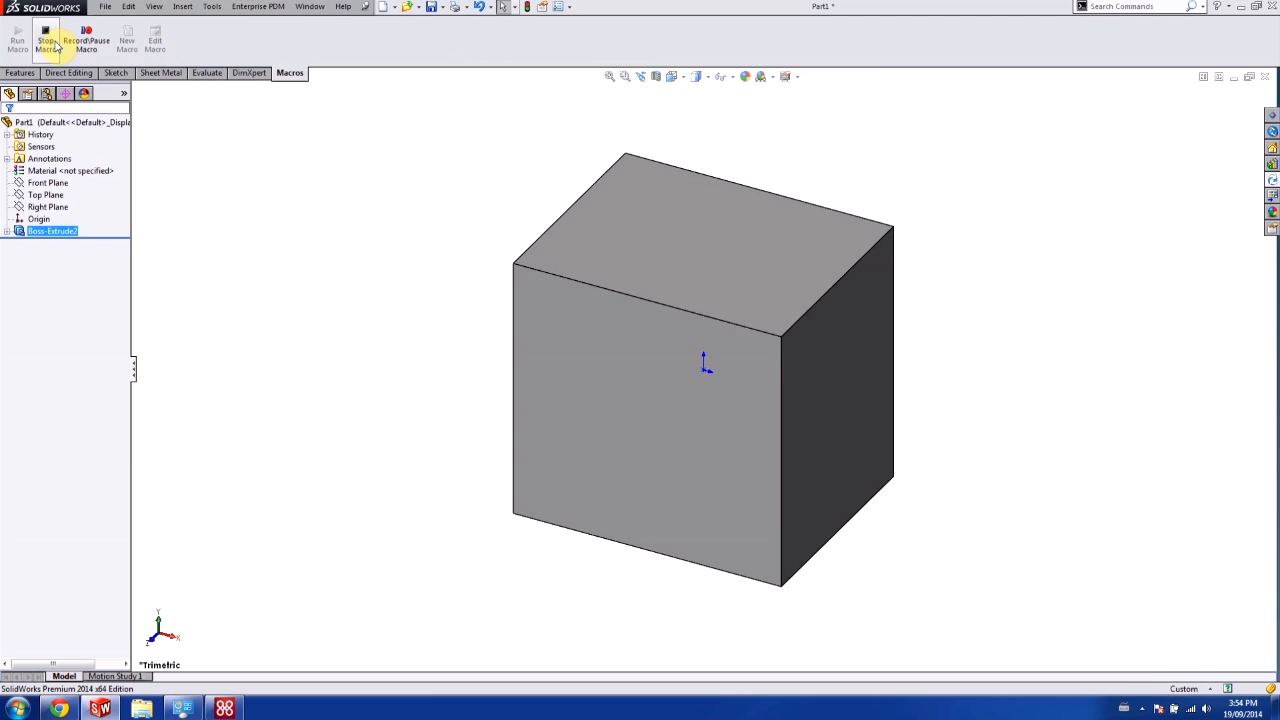
left_click(46, 40)
type("macro1")
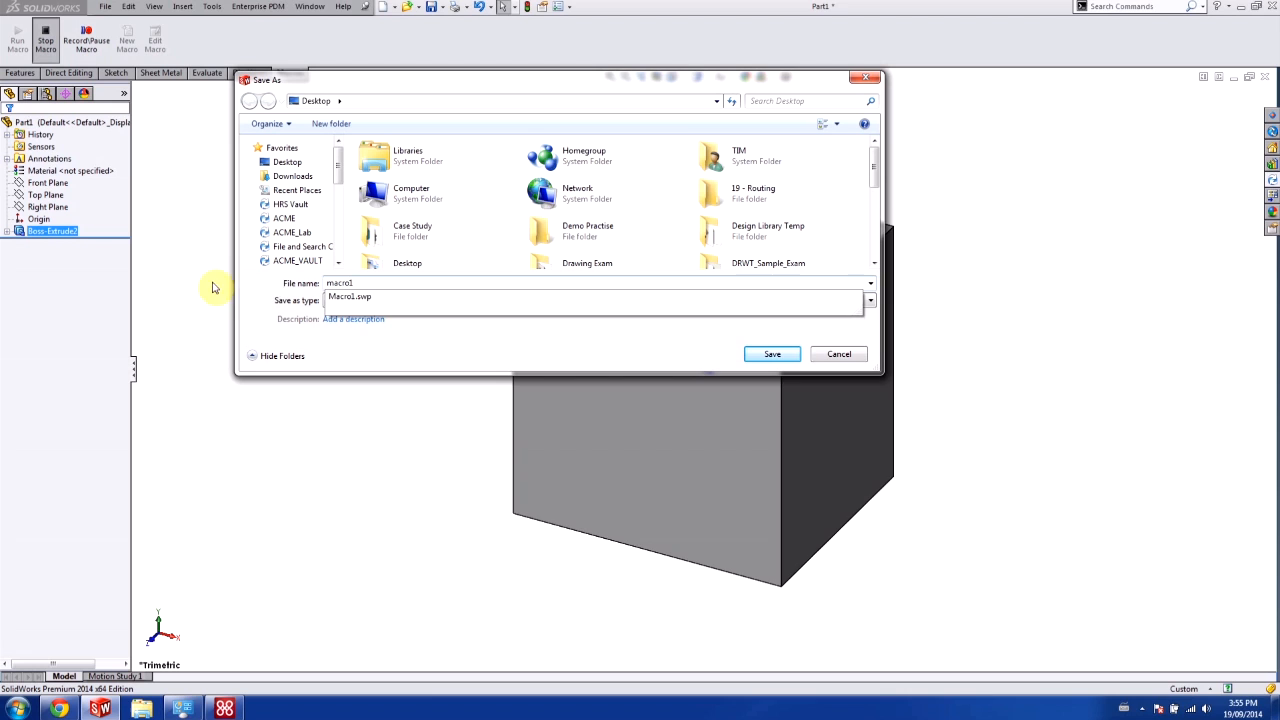
left_click(772, 352)
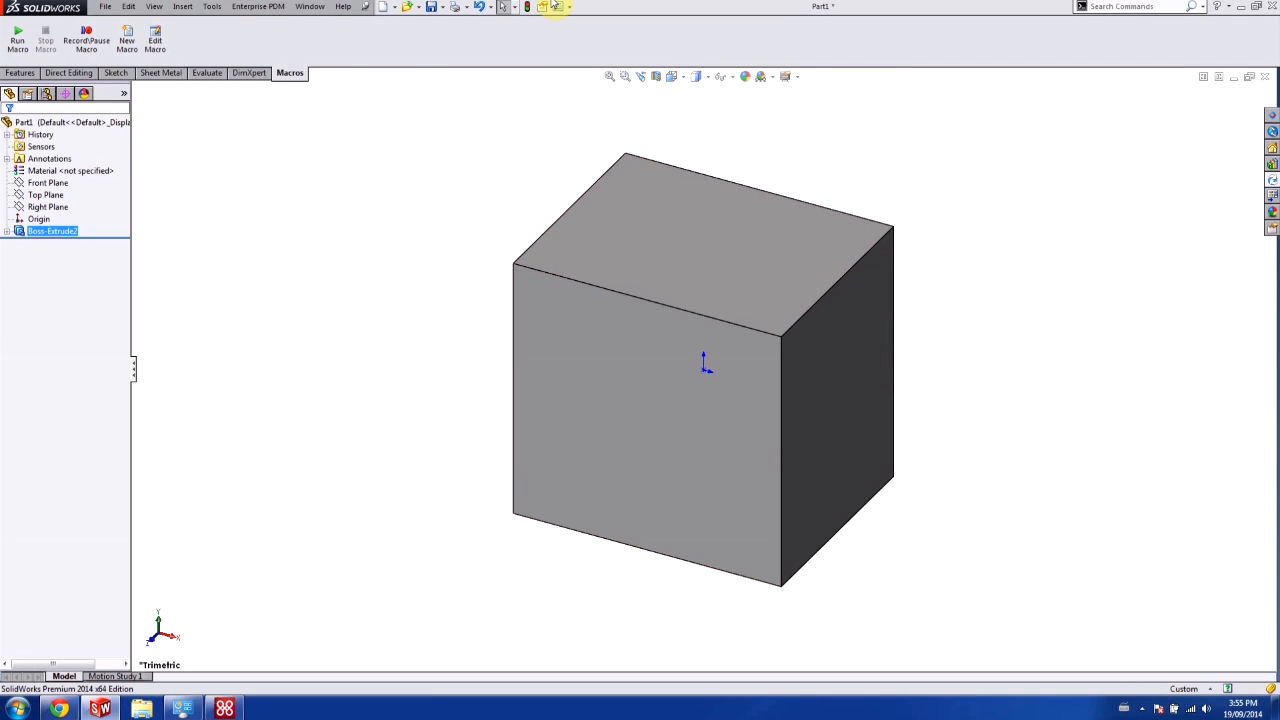
left_click(156, 40)
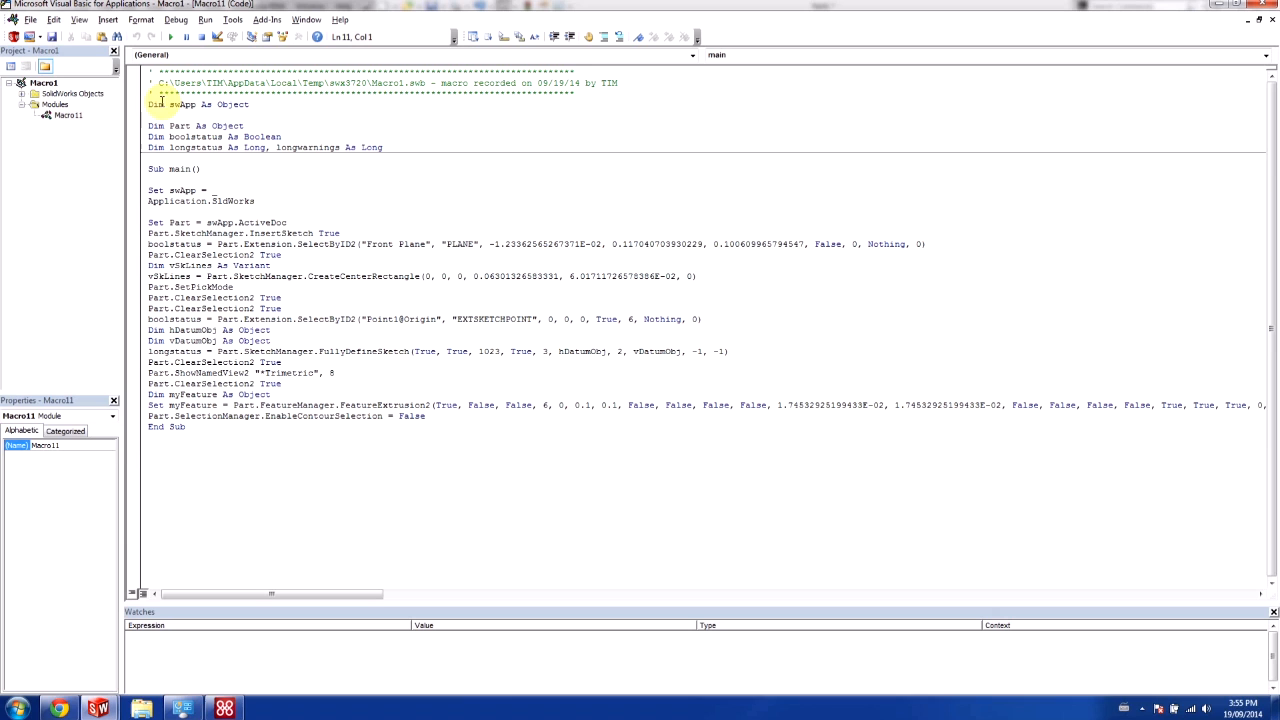
left_click_drag(148, 104, 280, 136)
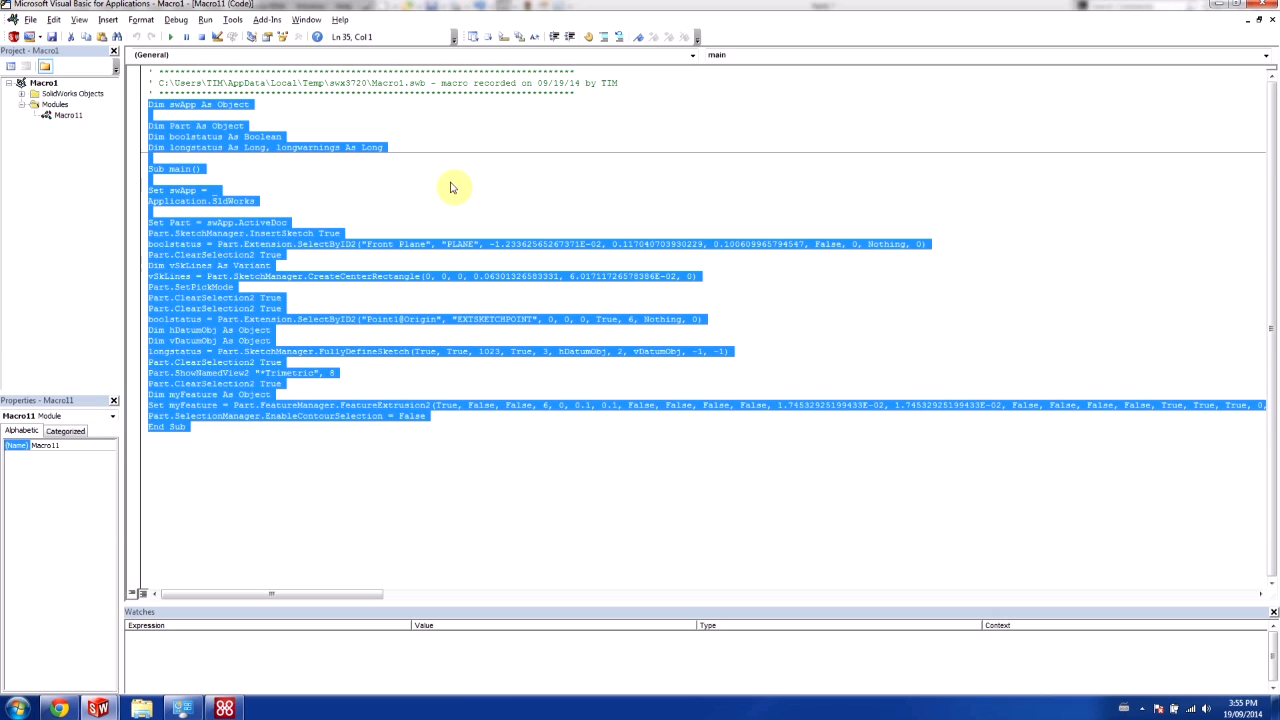
left_click(210, 104)
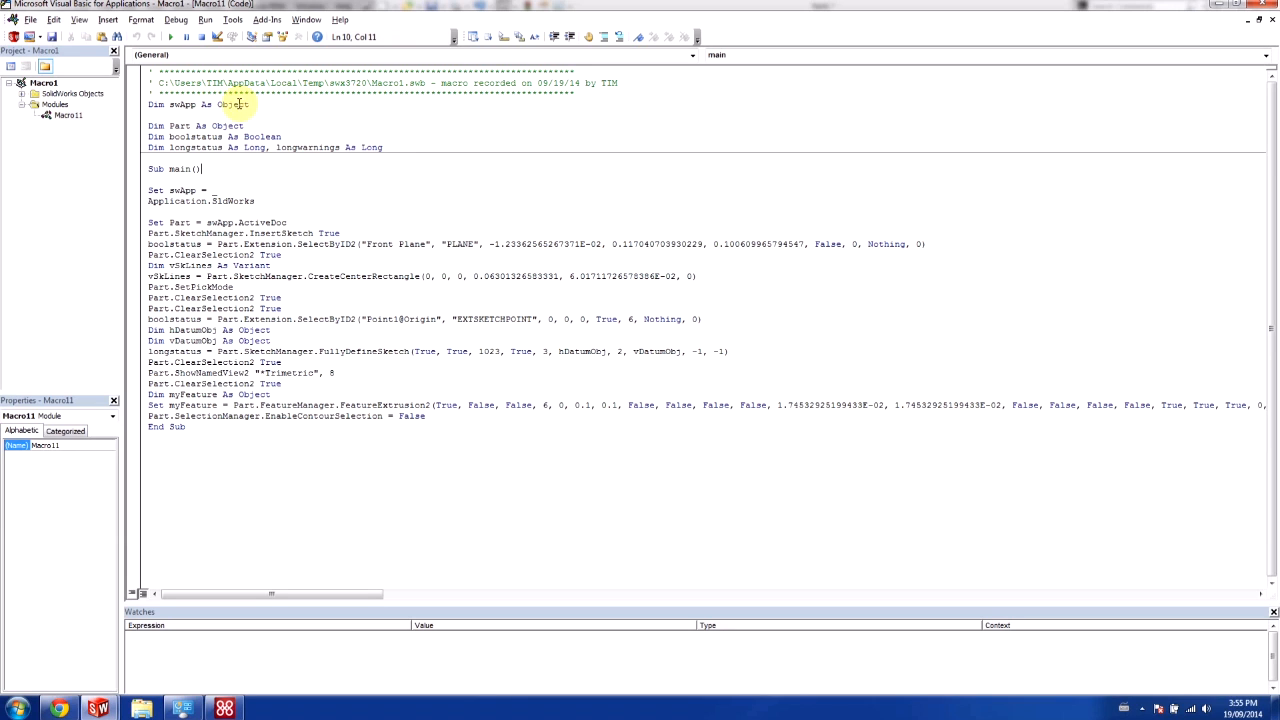
double_click(204, 104)
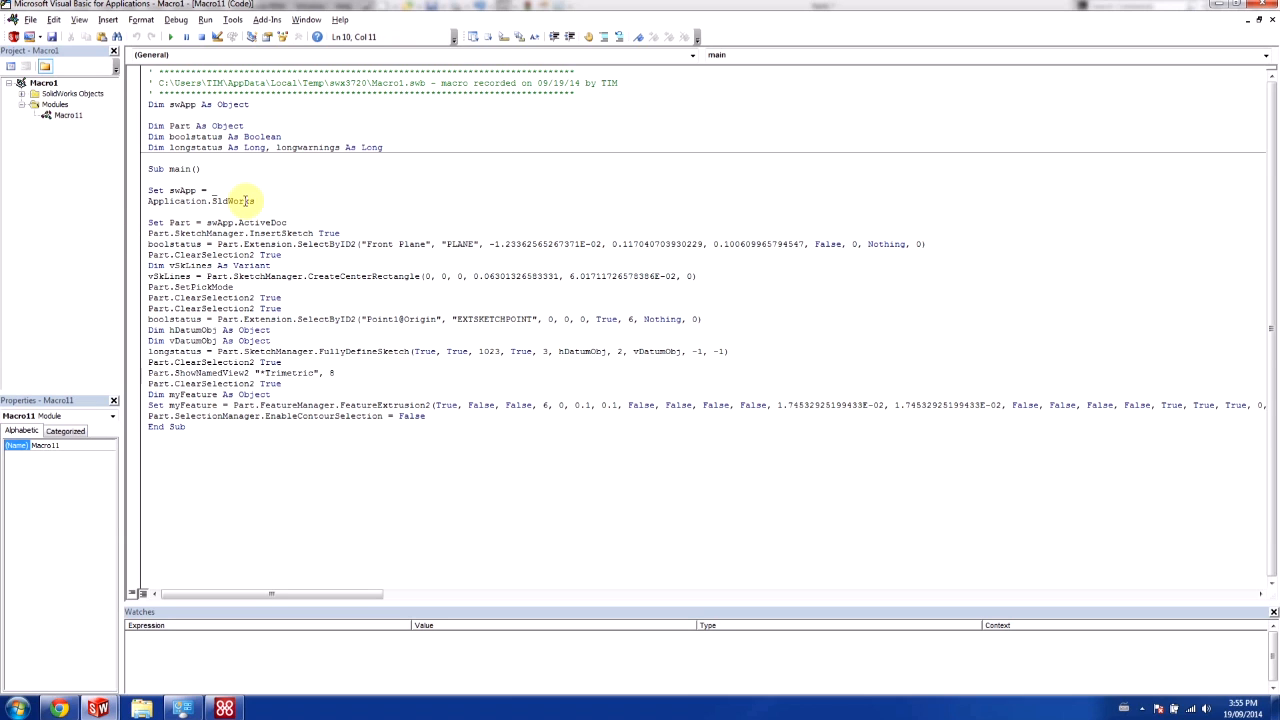
type("Application.")
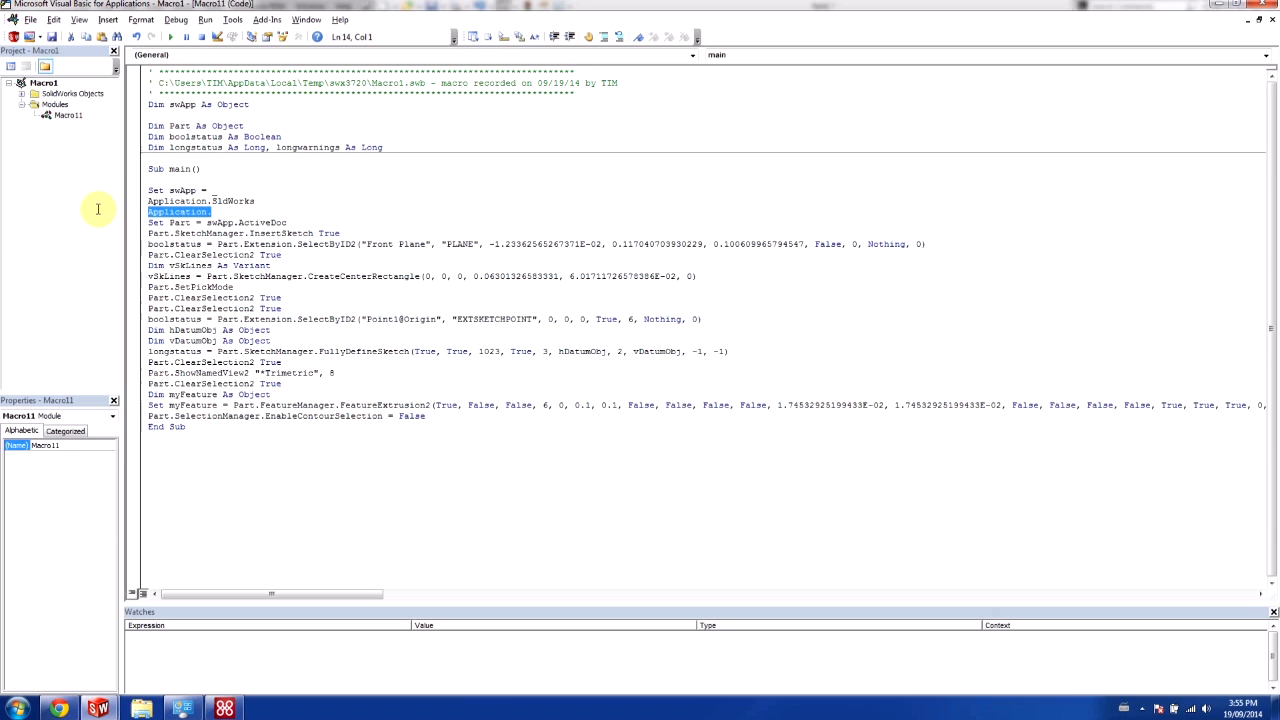
mouse_move(98, 212)
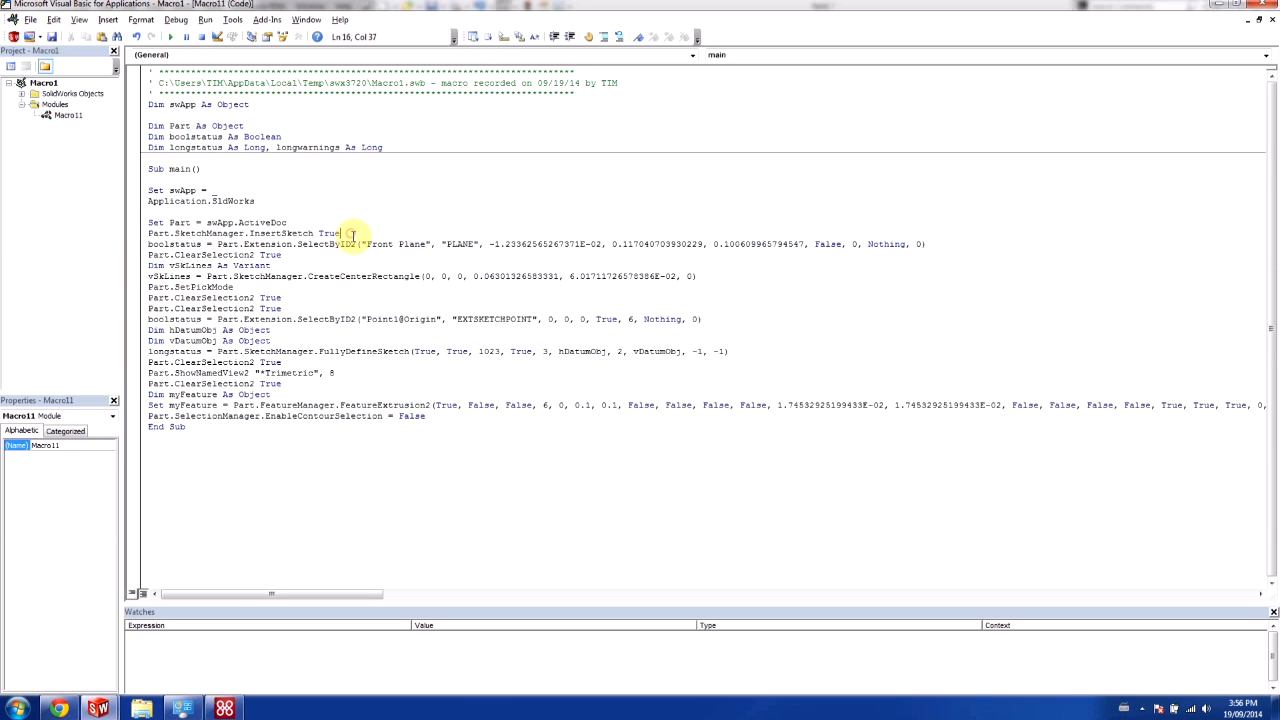
type("Part.")
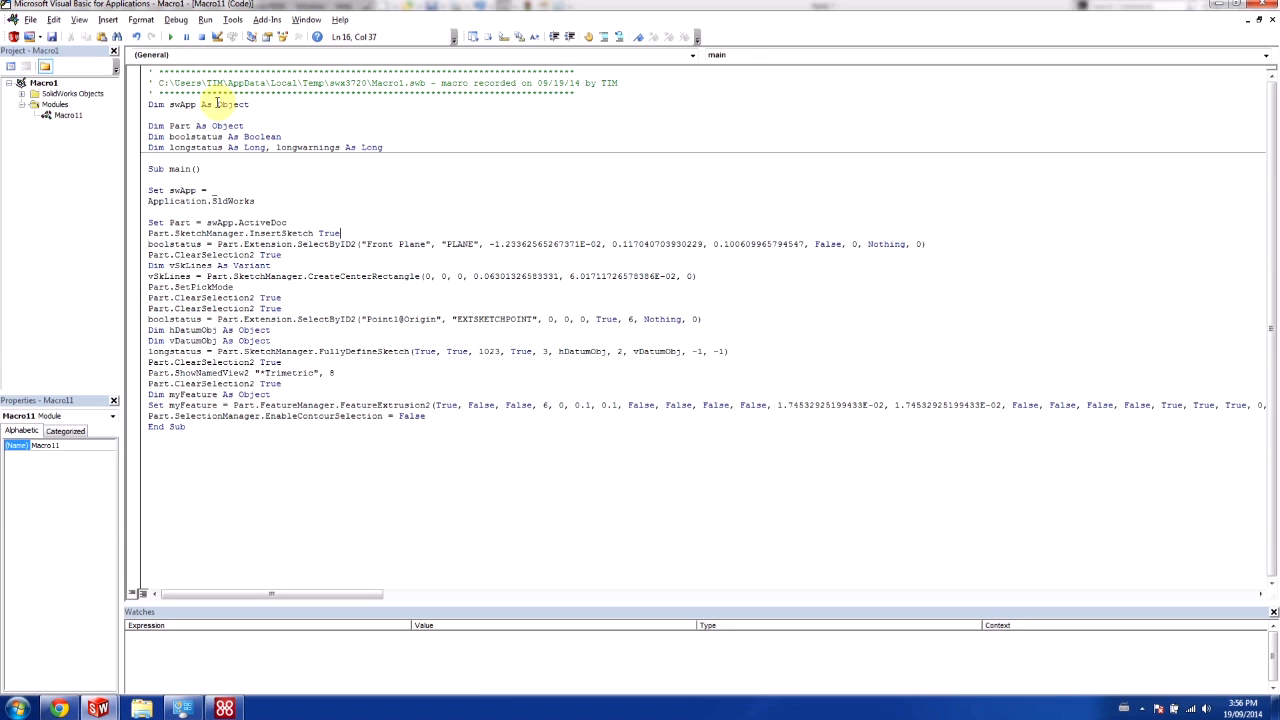
- Retype swApp as SldWorks.SldWorks and Part as SldWorks.ModelDoc2, then begin a Part. statement on the sketch-insert line
left_click(220, 104)
type("Sld")
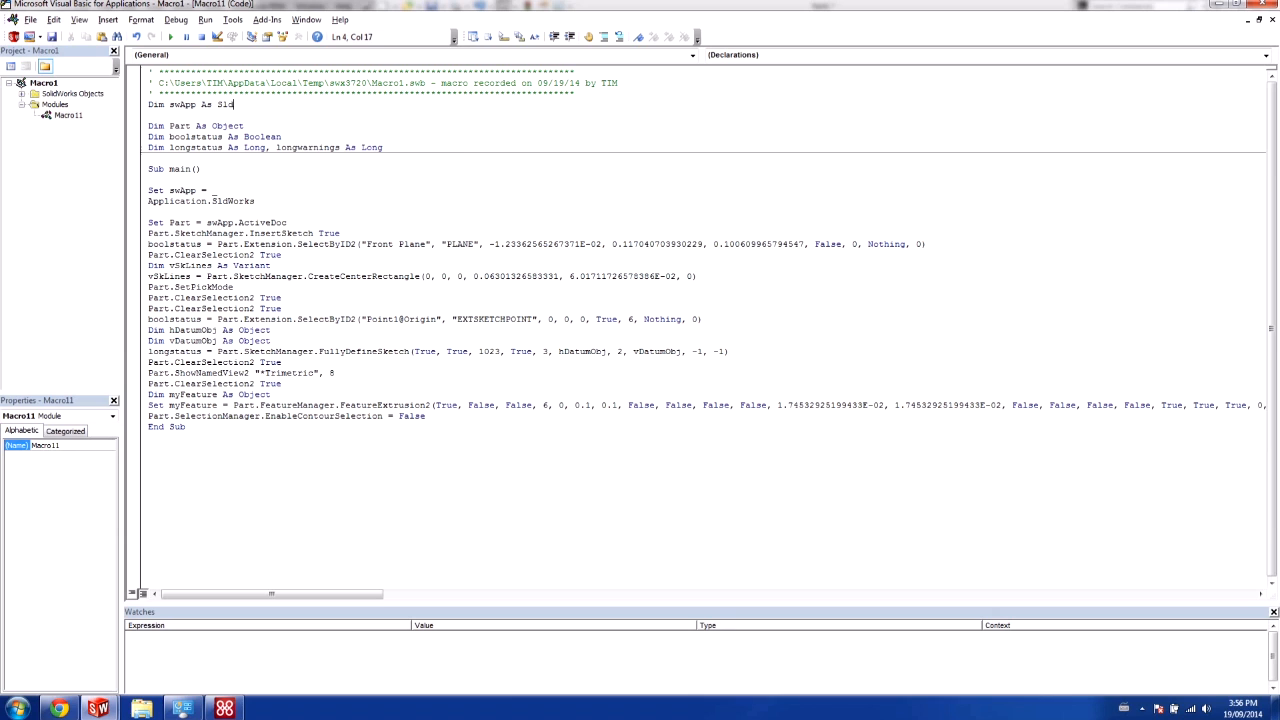
type("works.sl")
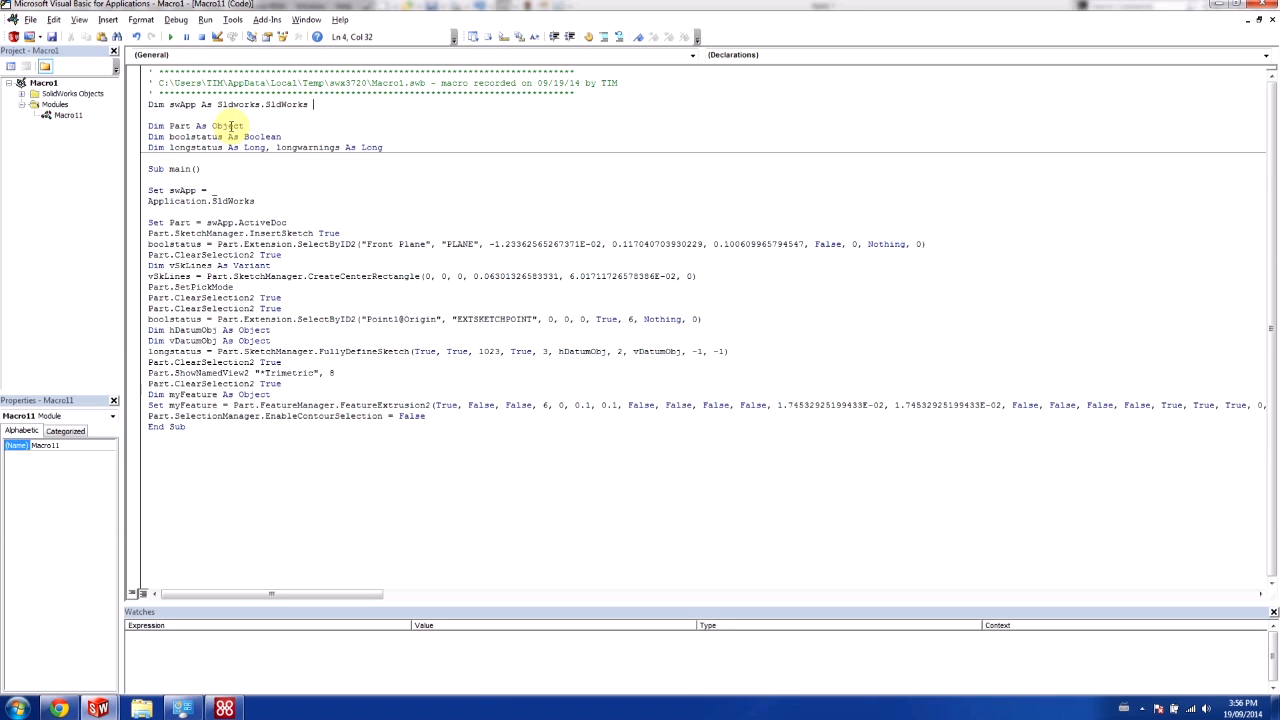
double_click(228, 124)
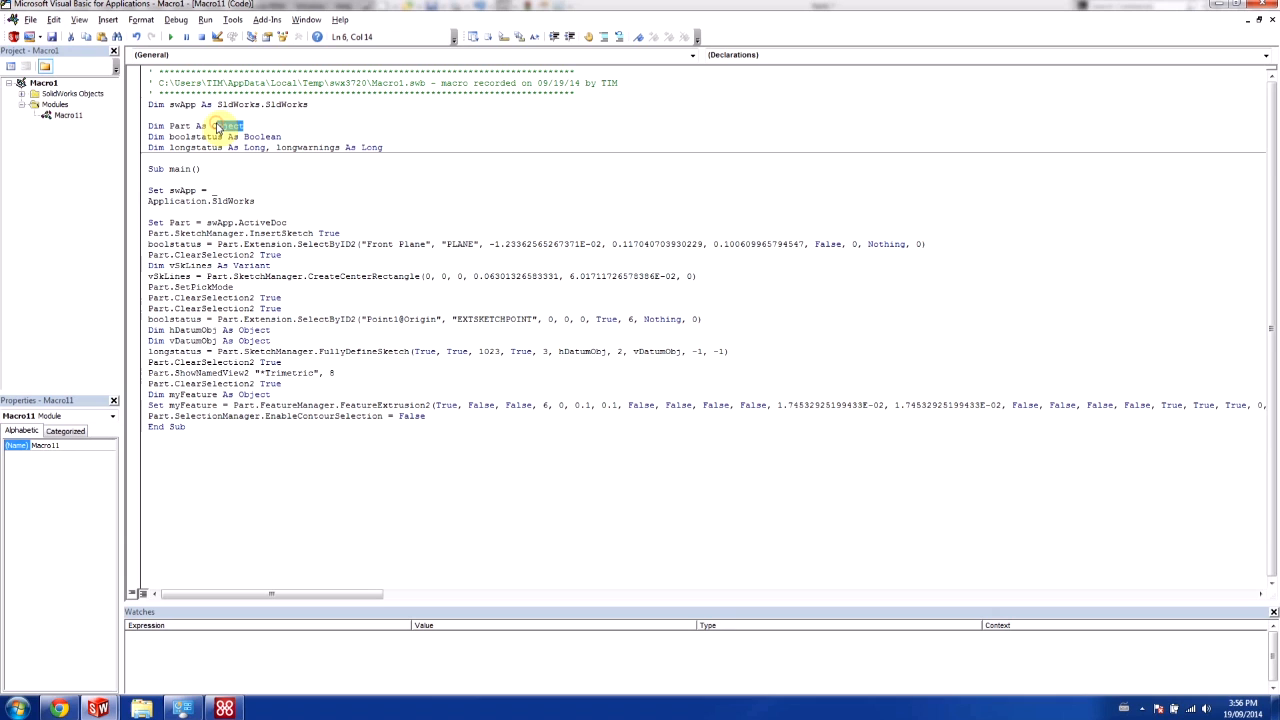
type("Sld")
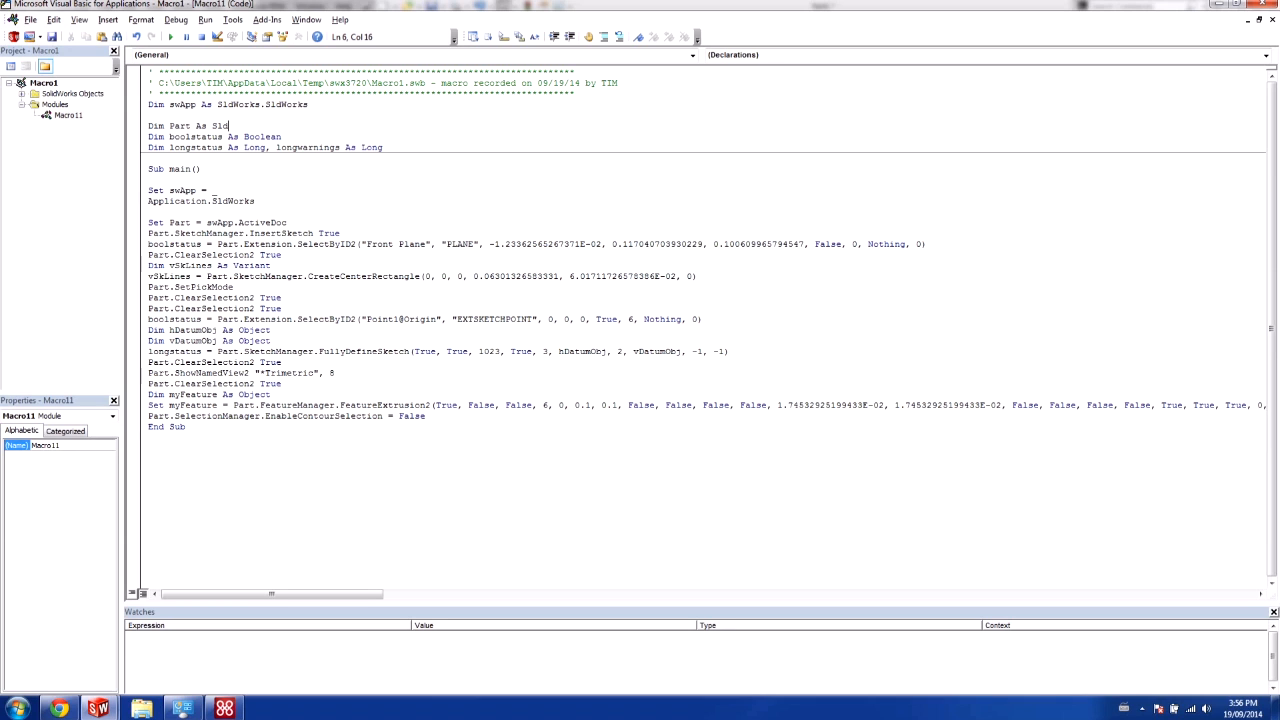
type(".mo")
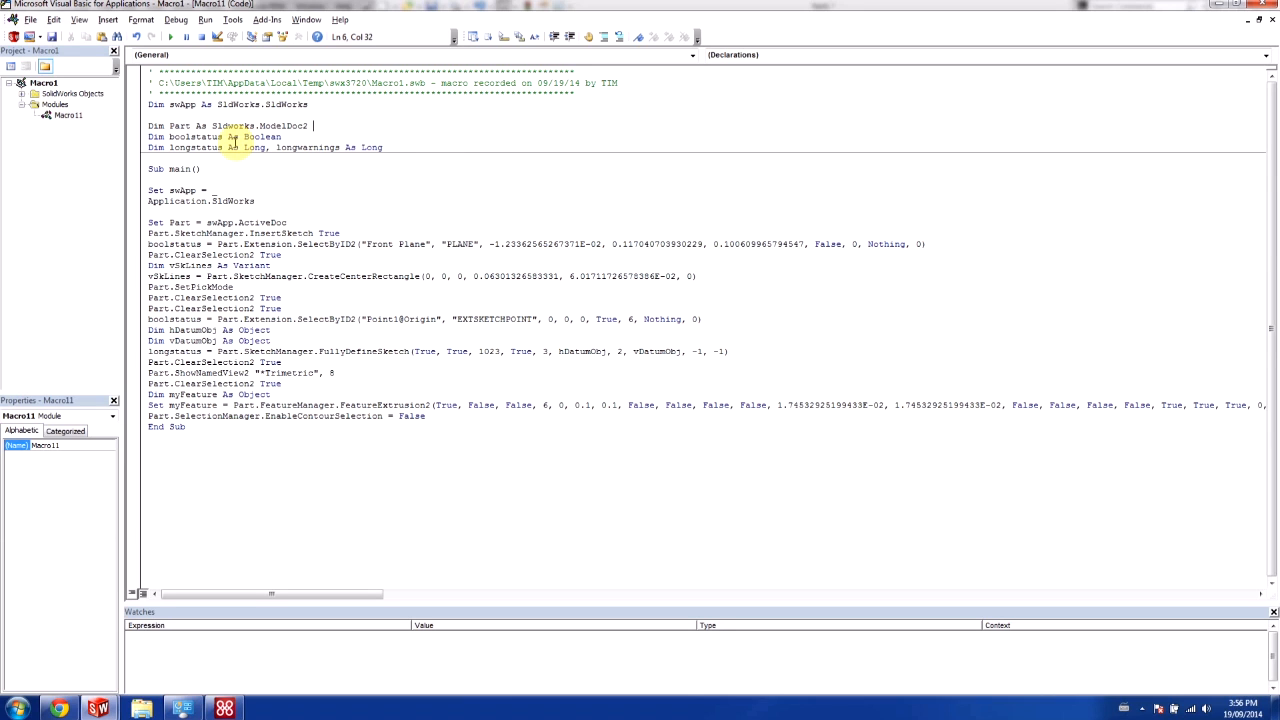
left_click(348, 232)
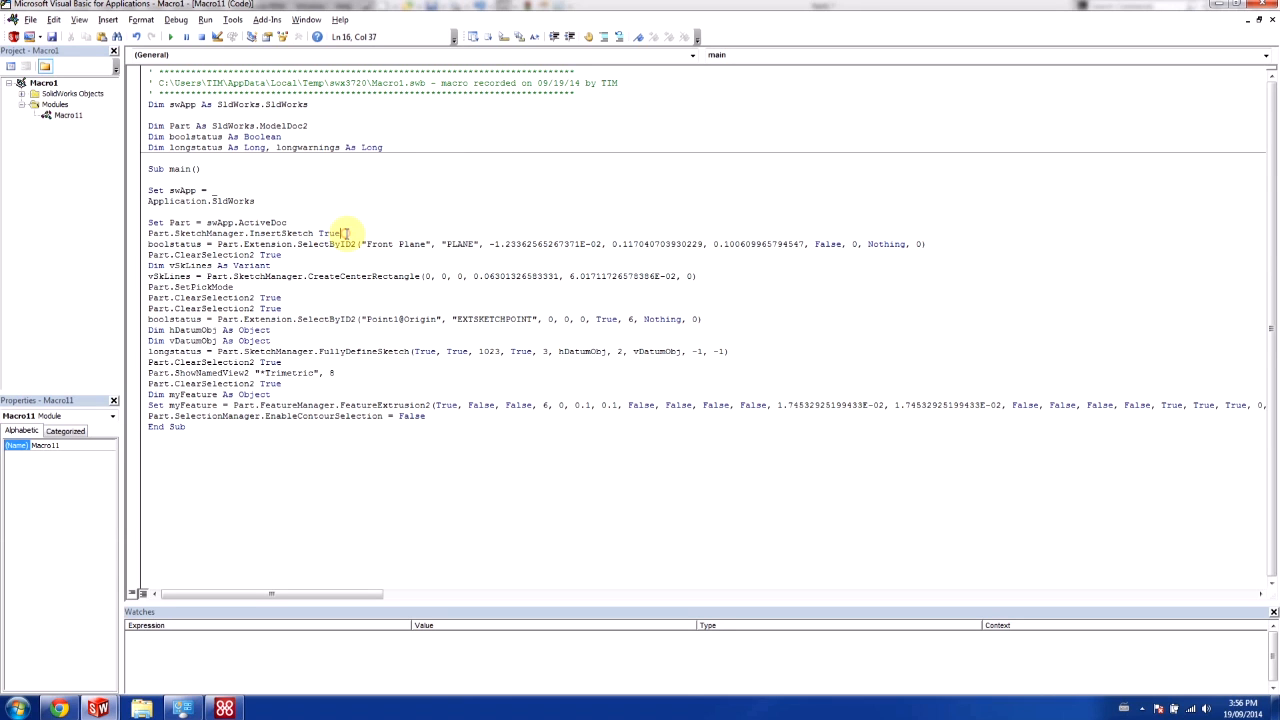
type("Part.")
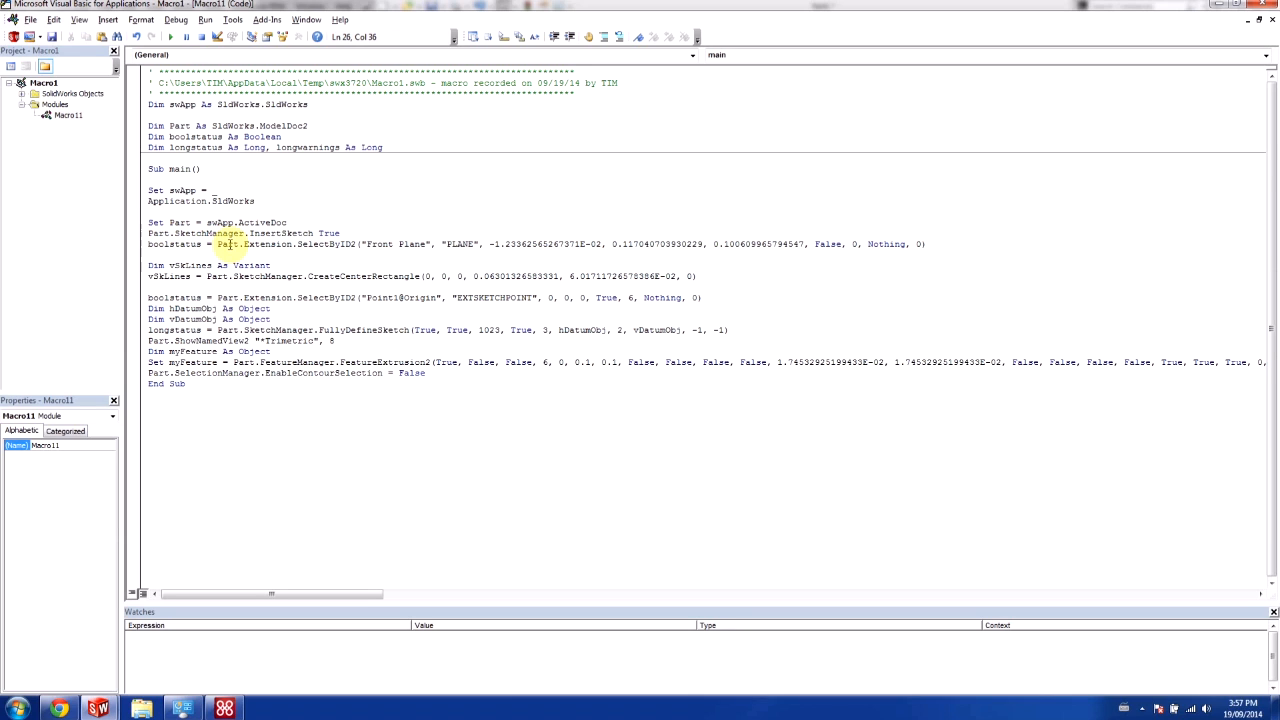
- Remove the recorded ClearSelection2 and SetPickMode lines, keeping the sketch and extrusion calls
left_click(256, 244)
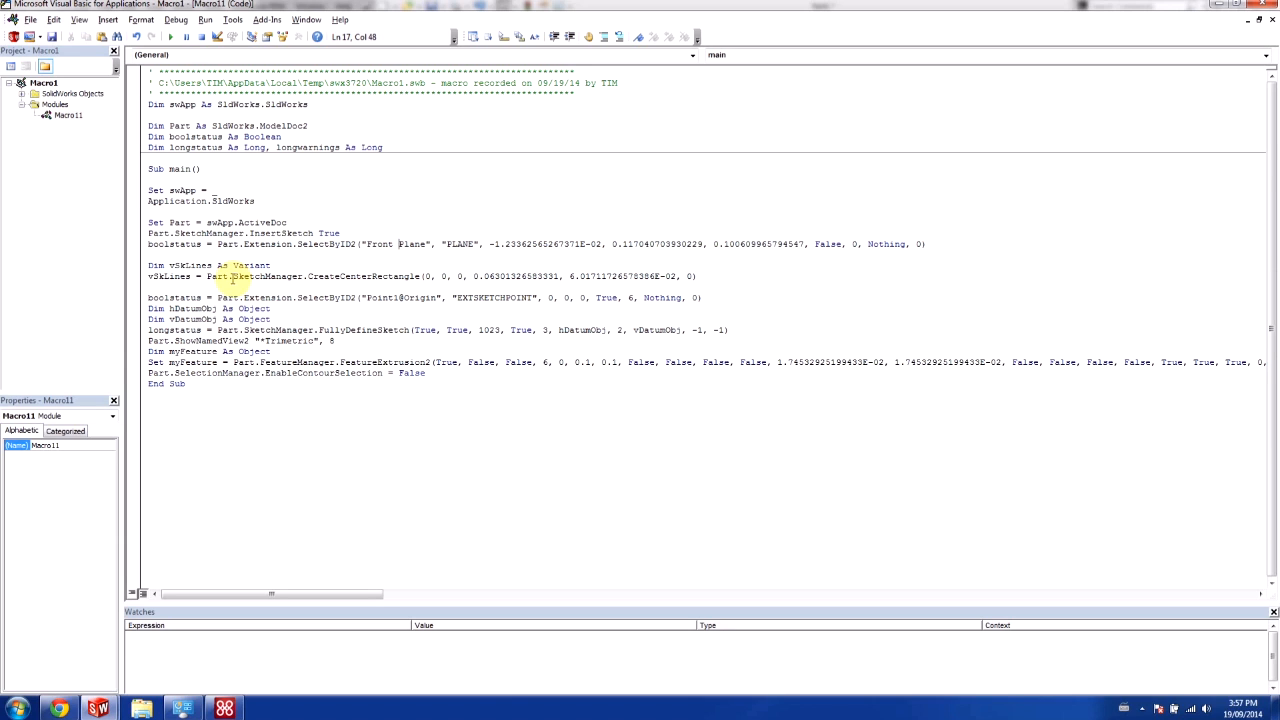
- Set CreateCenterRectangle arguments to (0, 0, 0, 0.05, 0.05, 0) and begin a Part.SketchManager.CreateCenterRectangle line via IntelliSense
double_click(364, 276)
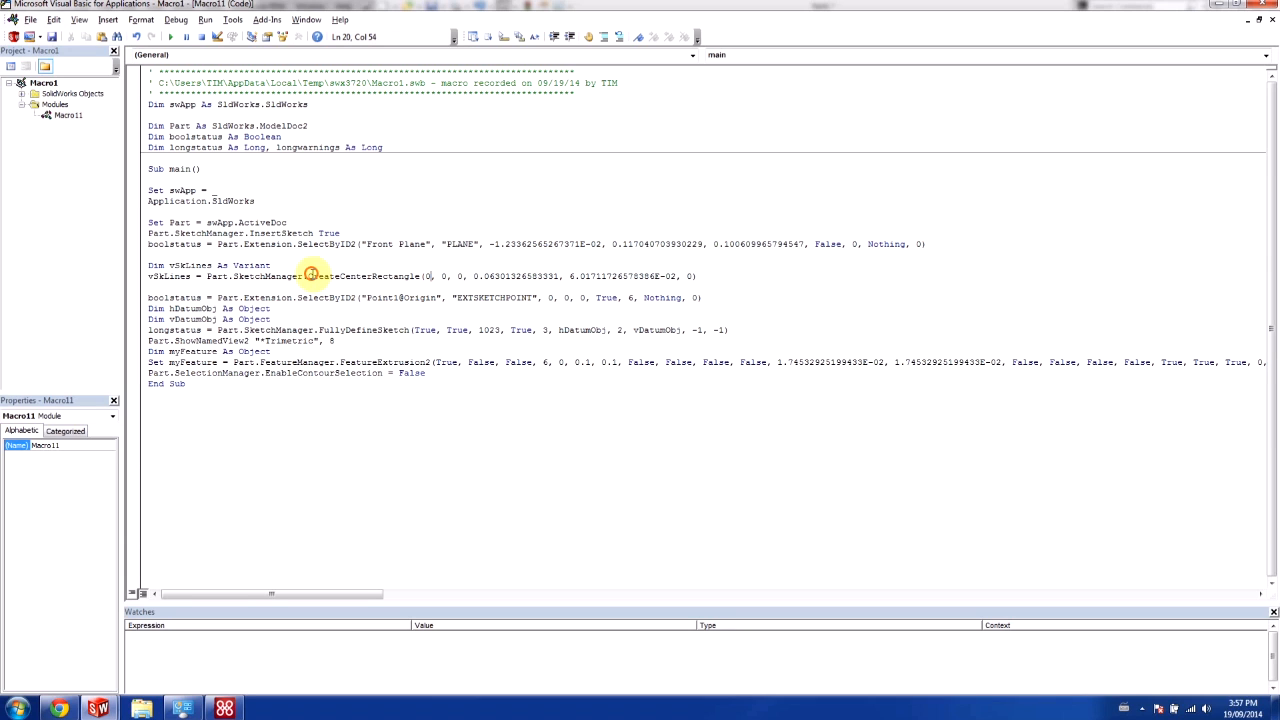
double_click(364, 276)
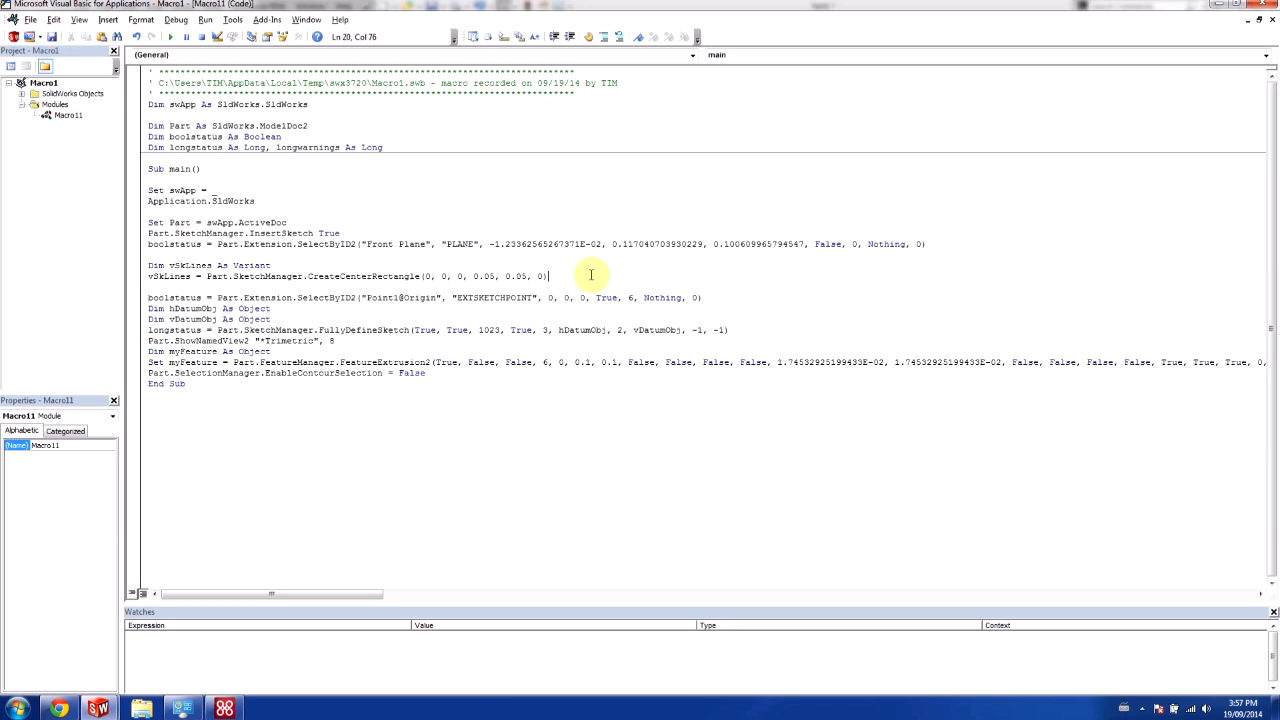
type("Part")
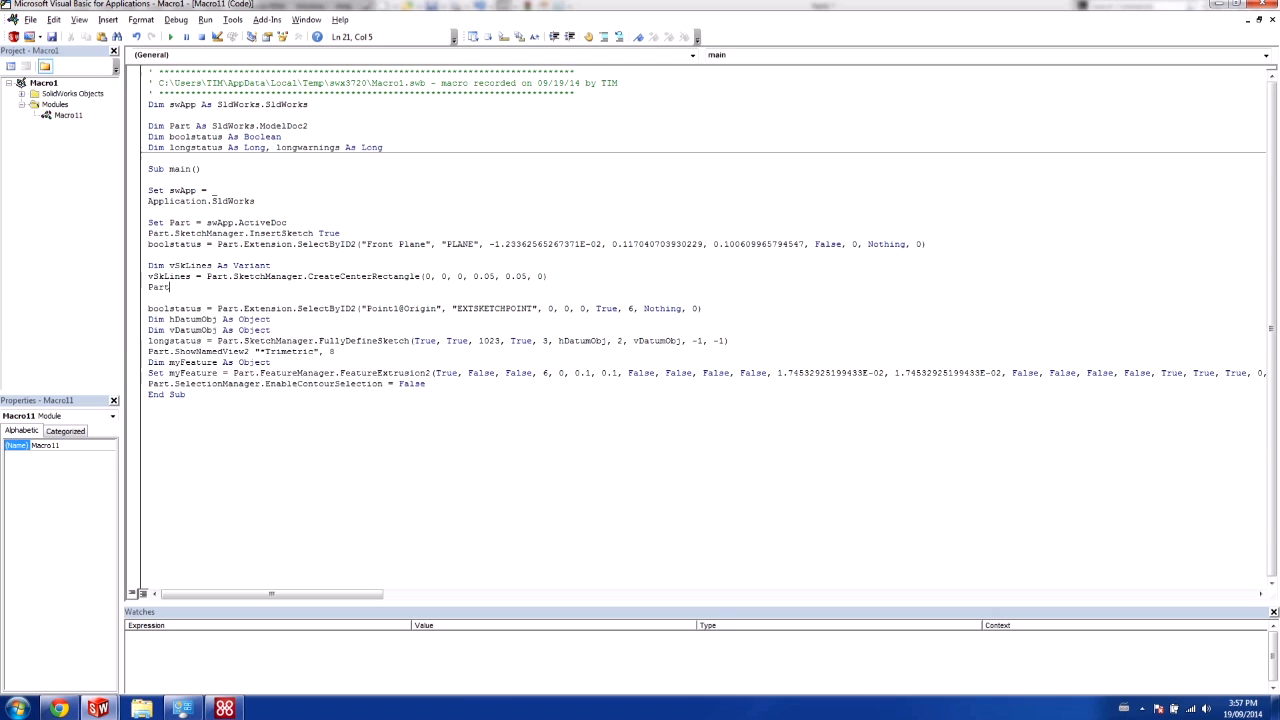
type("sketc")
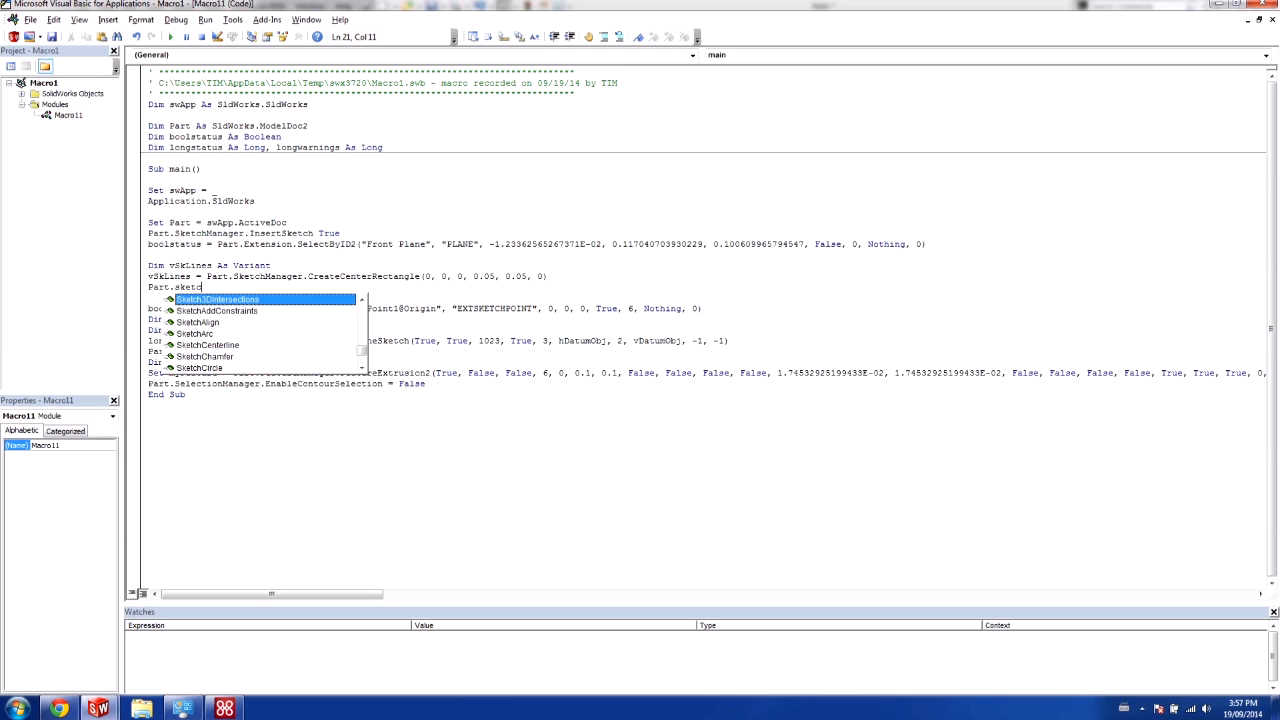
type("manaer")
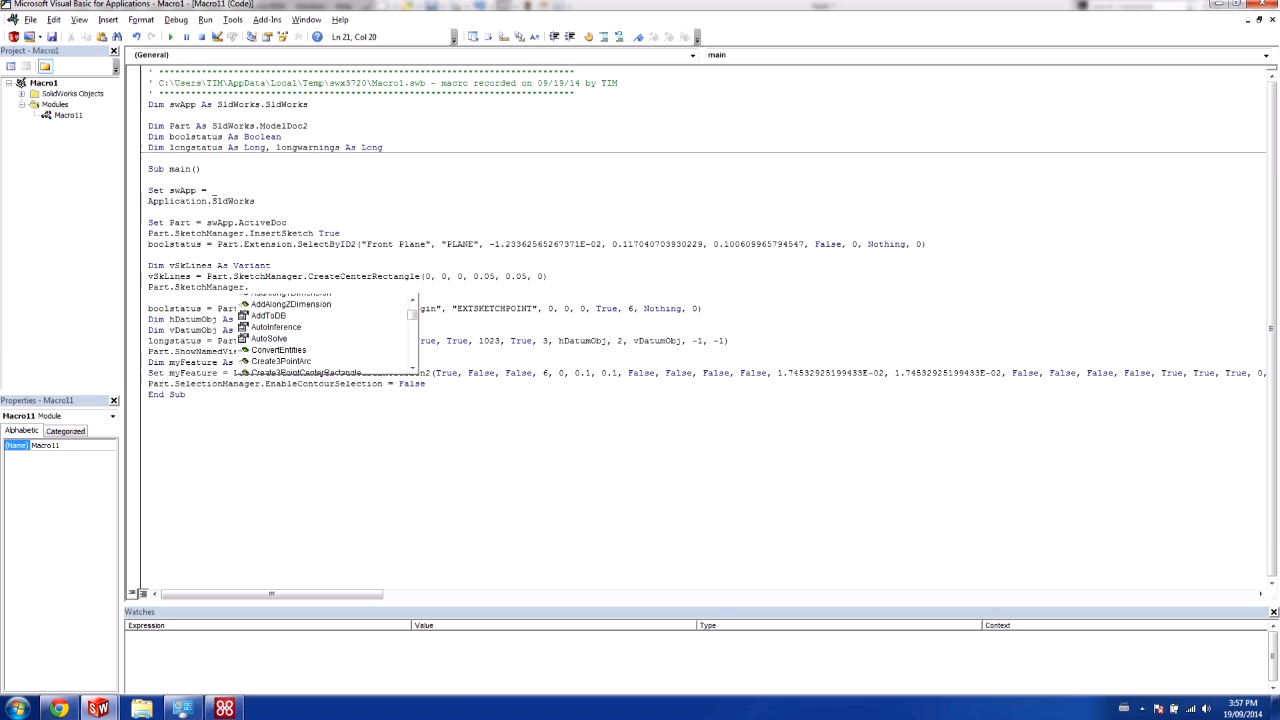
type("createcen")
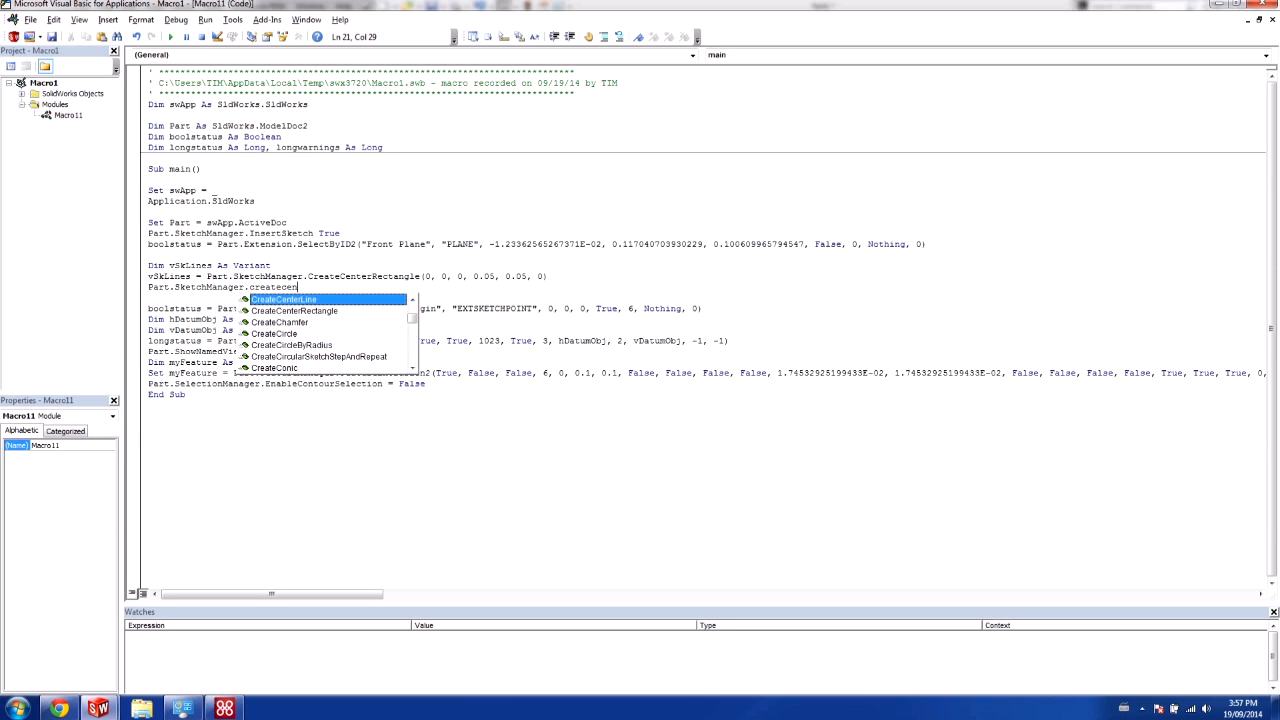
key("Down")
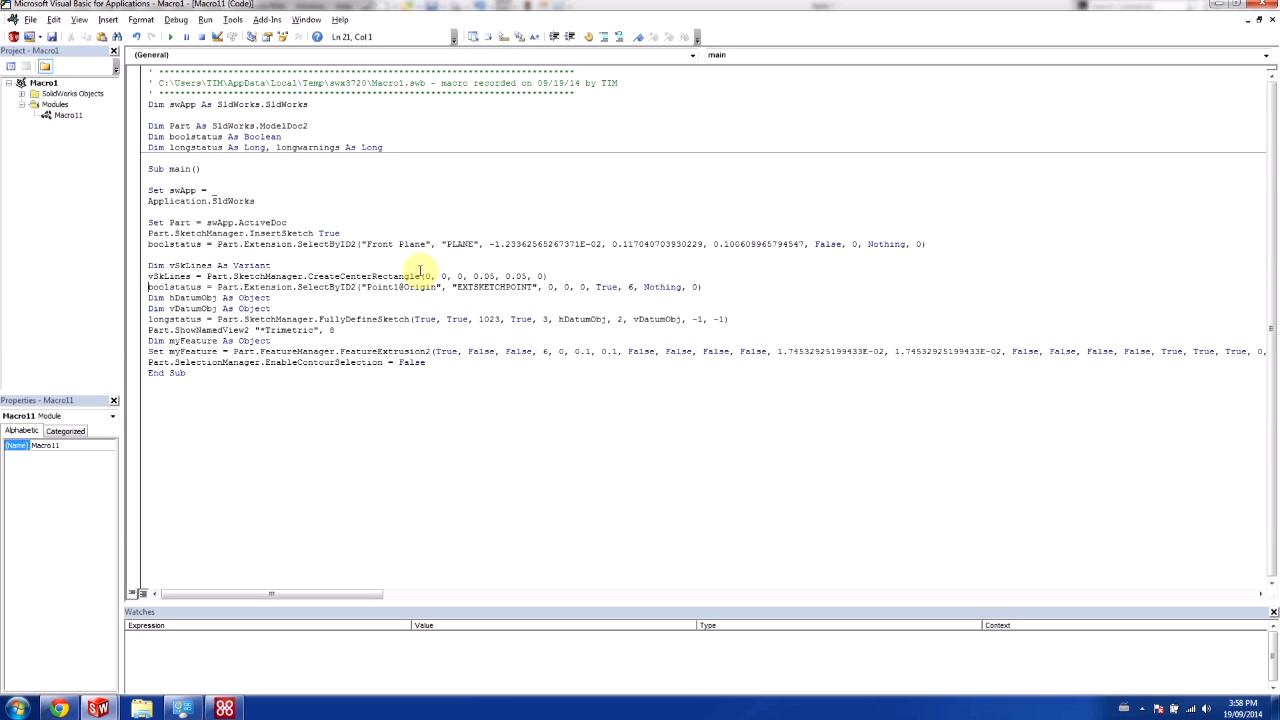
- Replace Object with SldWorks.Feature on the Dim myFeature line
left_click_drag(424, 286, 470, 308)
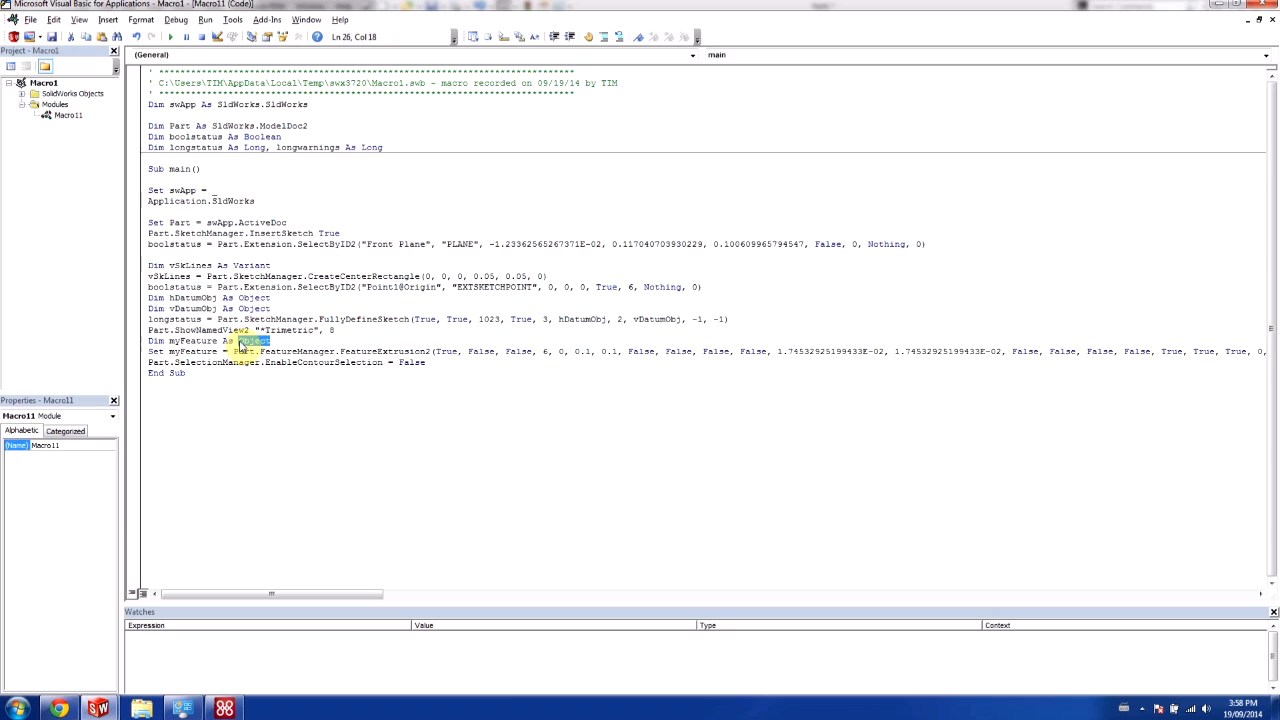
type("sldworks")
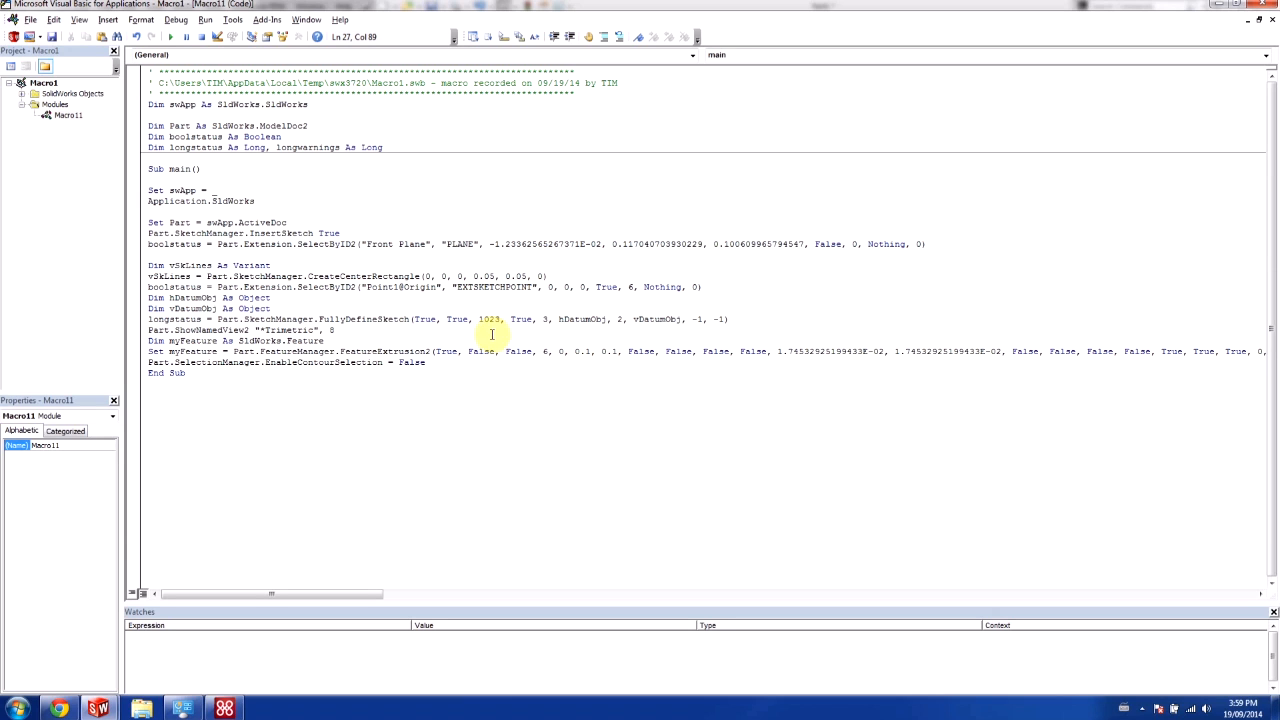
mouse_move(436, 364)
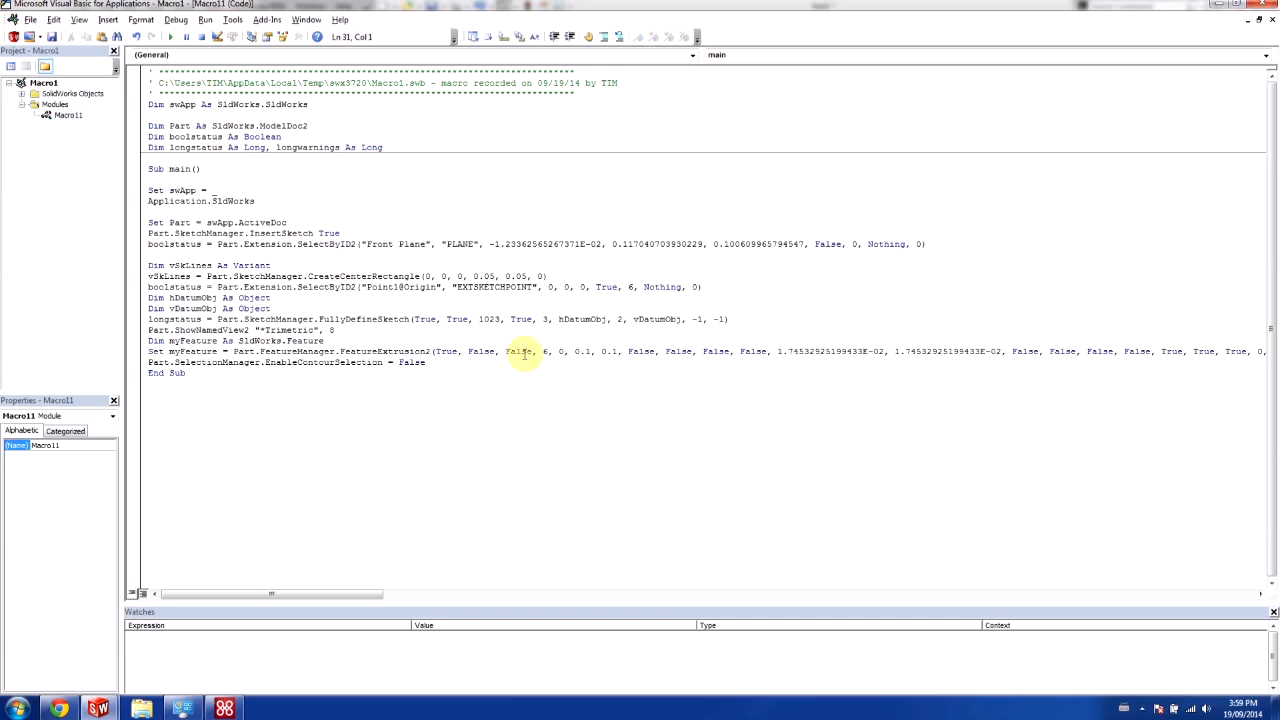
- Create a new Part document and run the cube macro so it builds the 100 mm cube
left_click(424, 362)
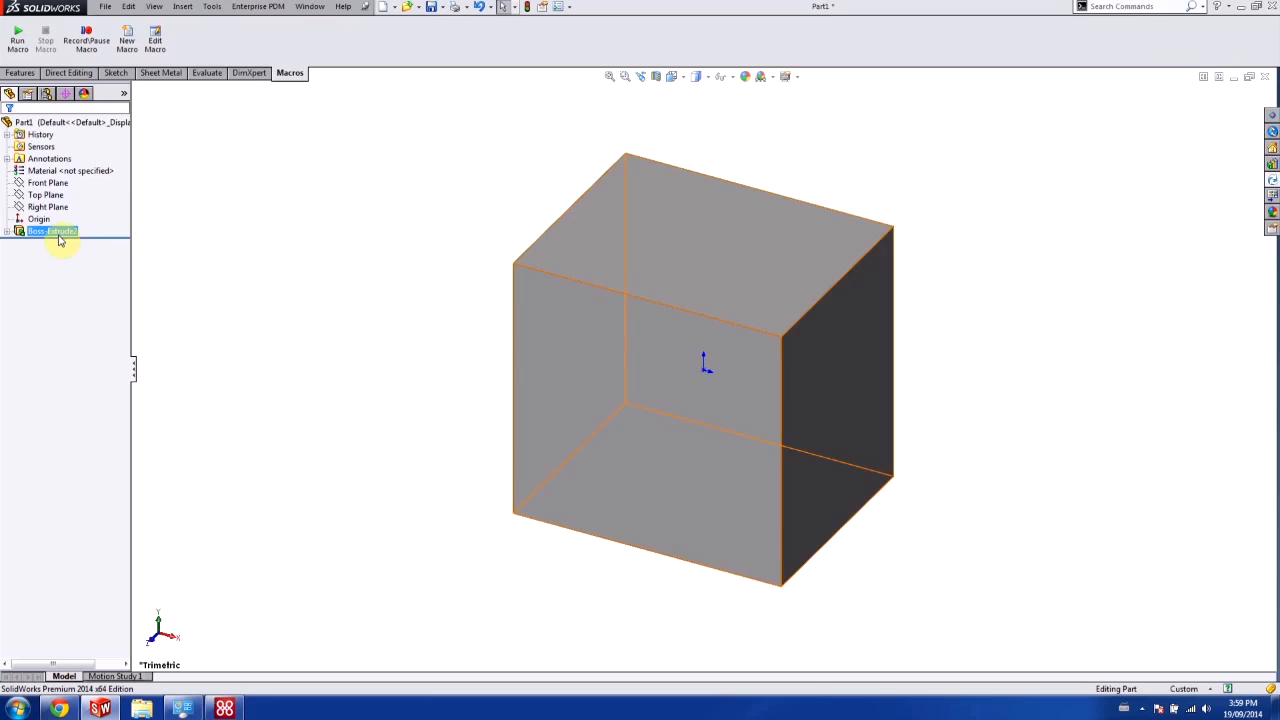
left_click(104, 8)
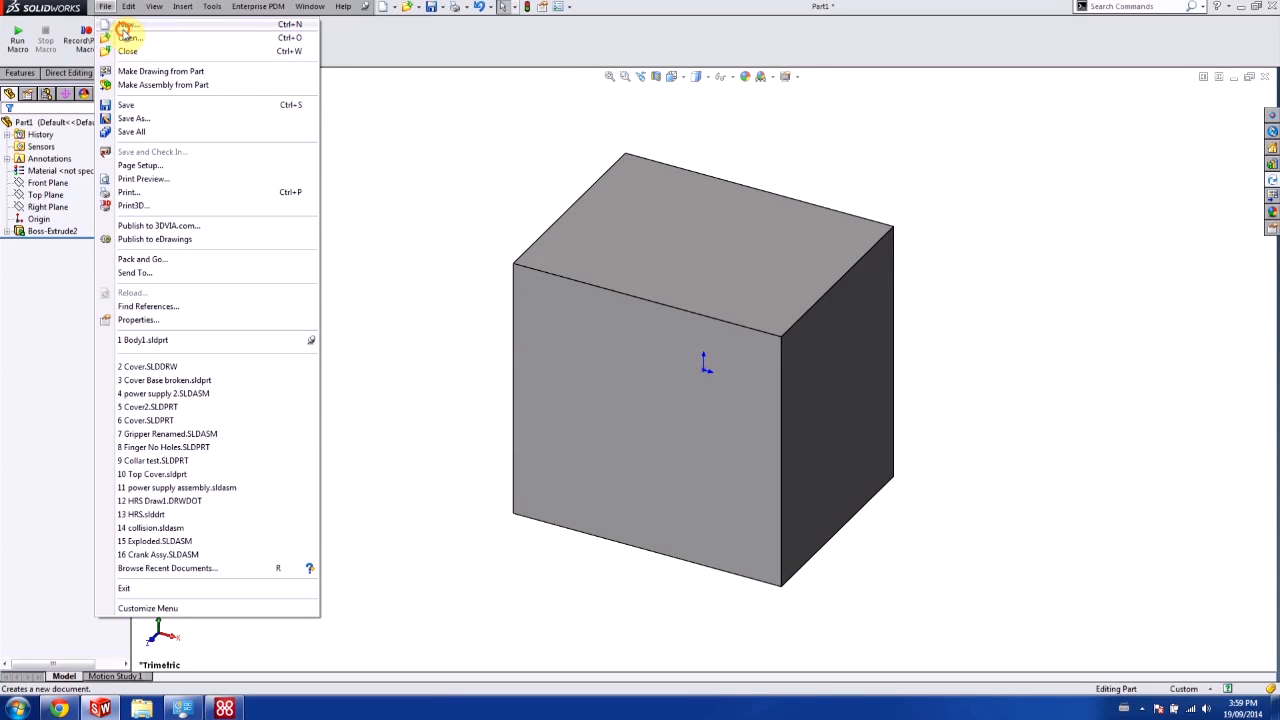
left_click(126, 24)
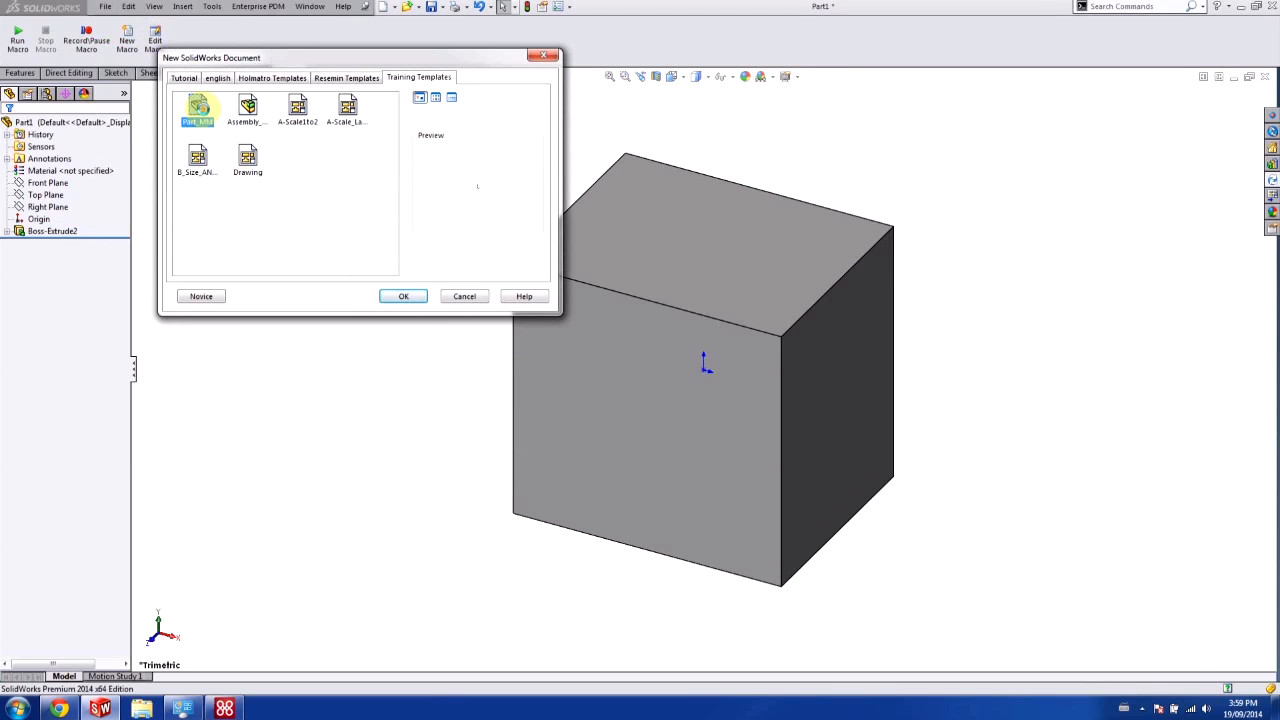
left_click(404, 296)
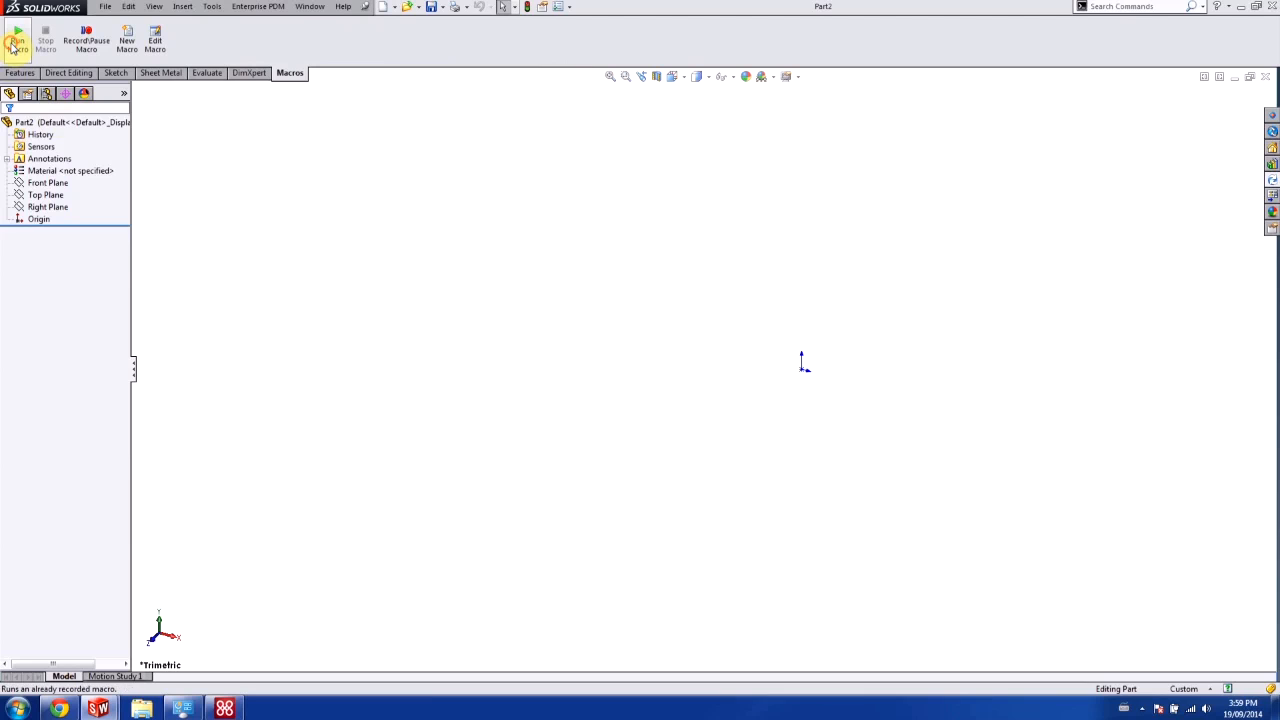
left_click(16, 36)
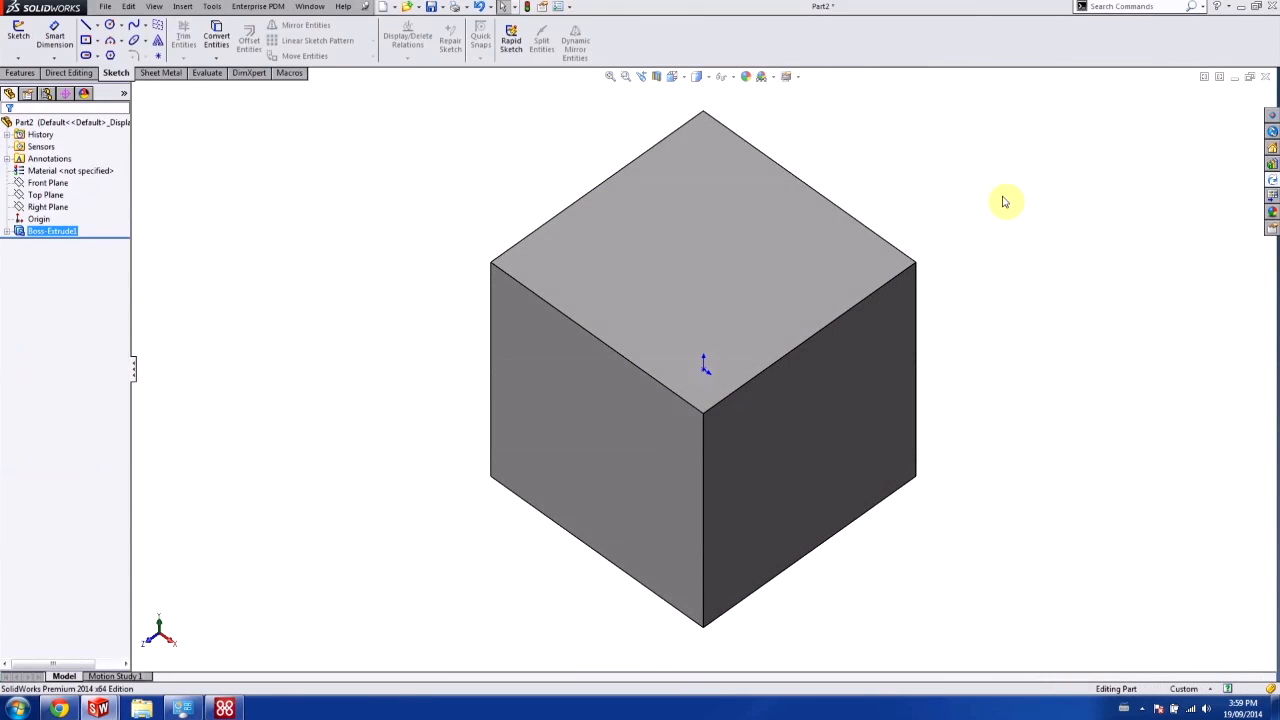
mouse_move(622, 292)
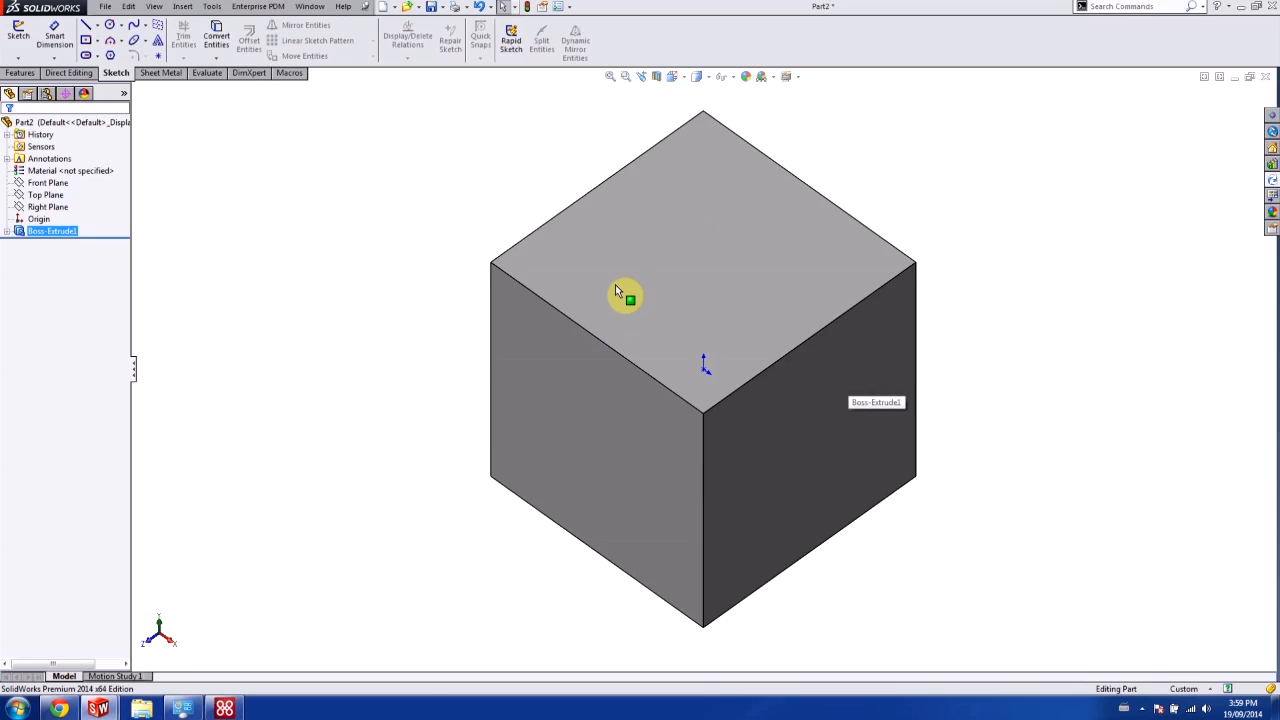
mouse_move(350, 280)
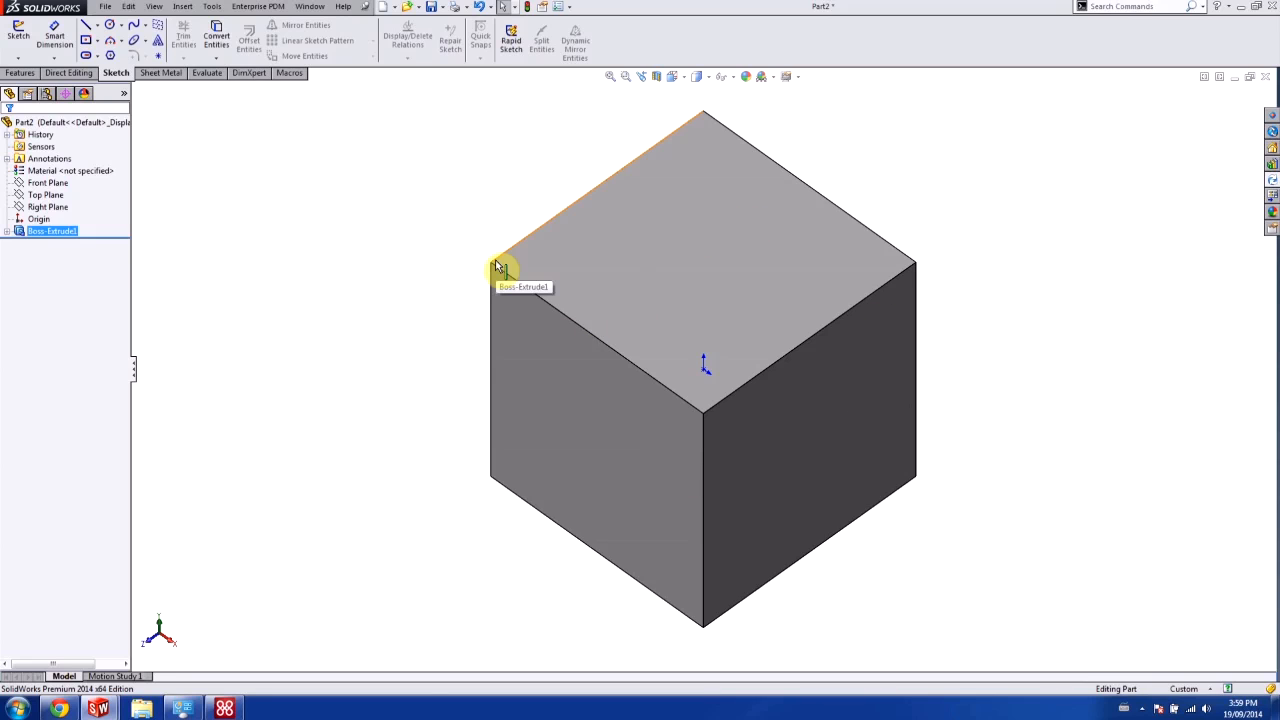
mouse_move(434, 212)
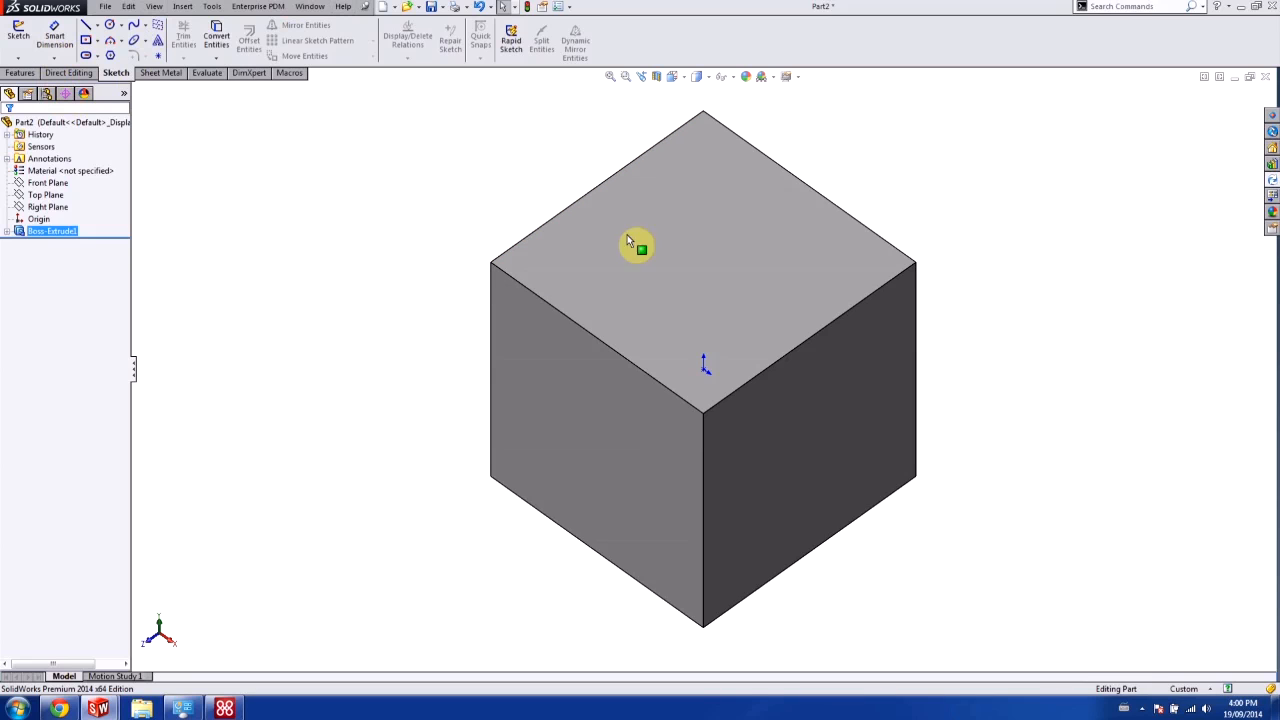
mouse_move(904, 154)
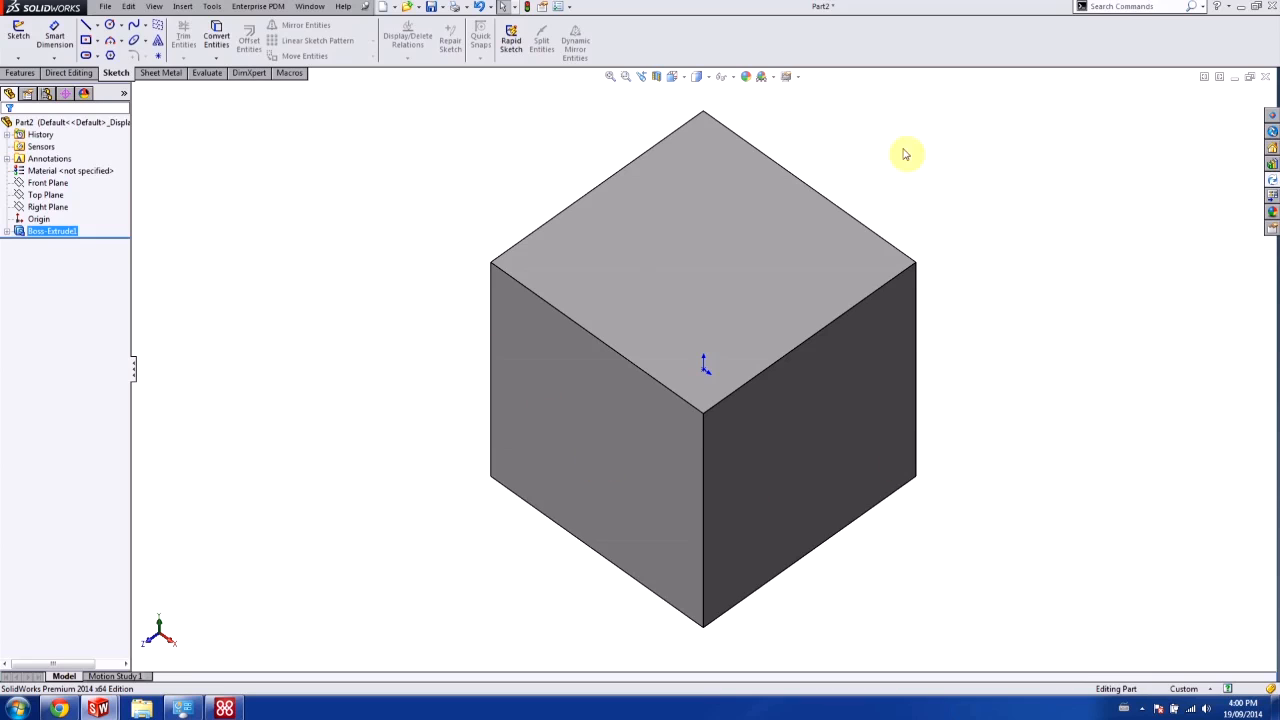
mouse_move(748, 238)
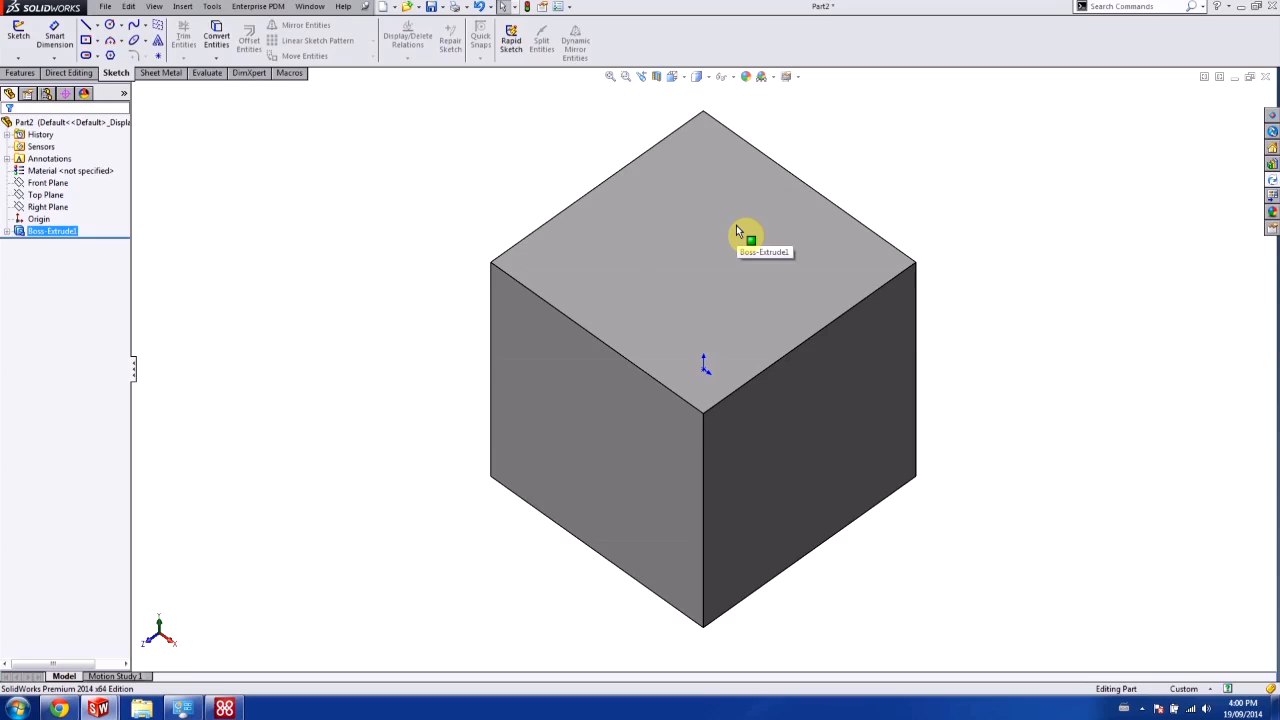
mouse_move(288, 72)
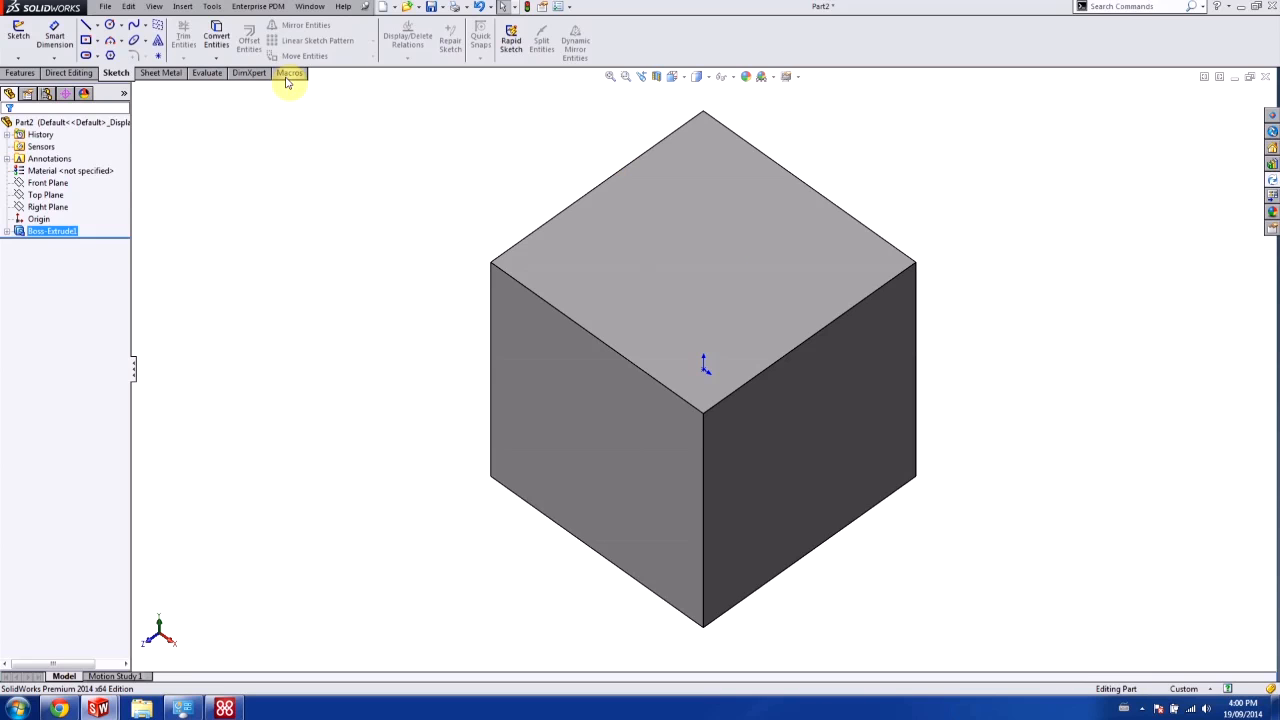
- Return to the Macros commands on the CommandManager, leaving the cube extrusion untouched
left_click(288, 72)
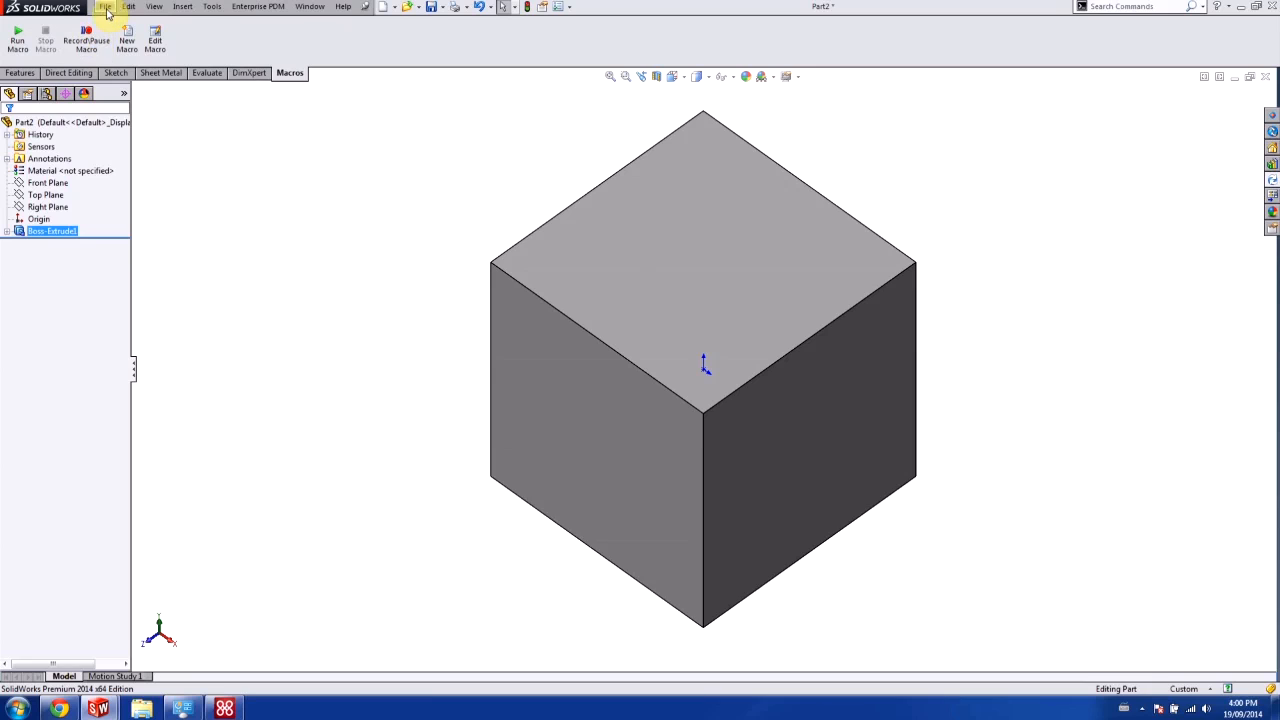
mouse_move(348, 96)
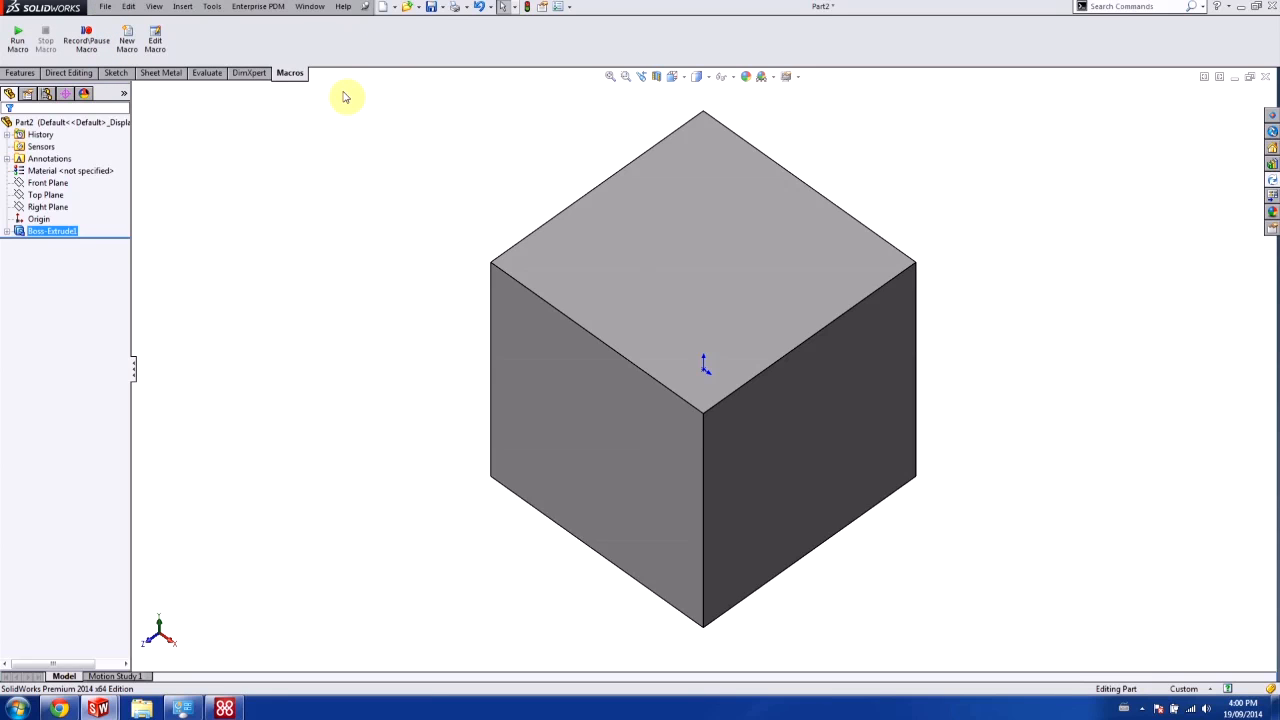
mouse_move(216, 52)
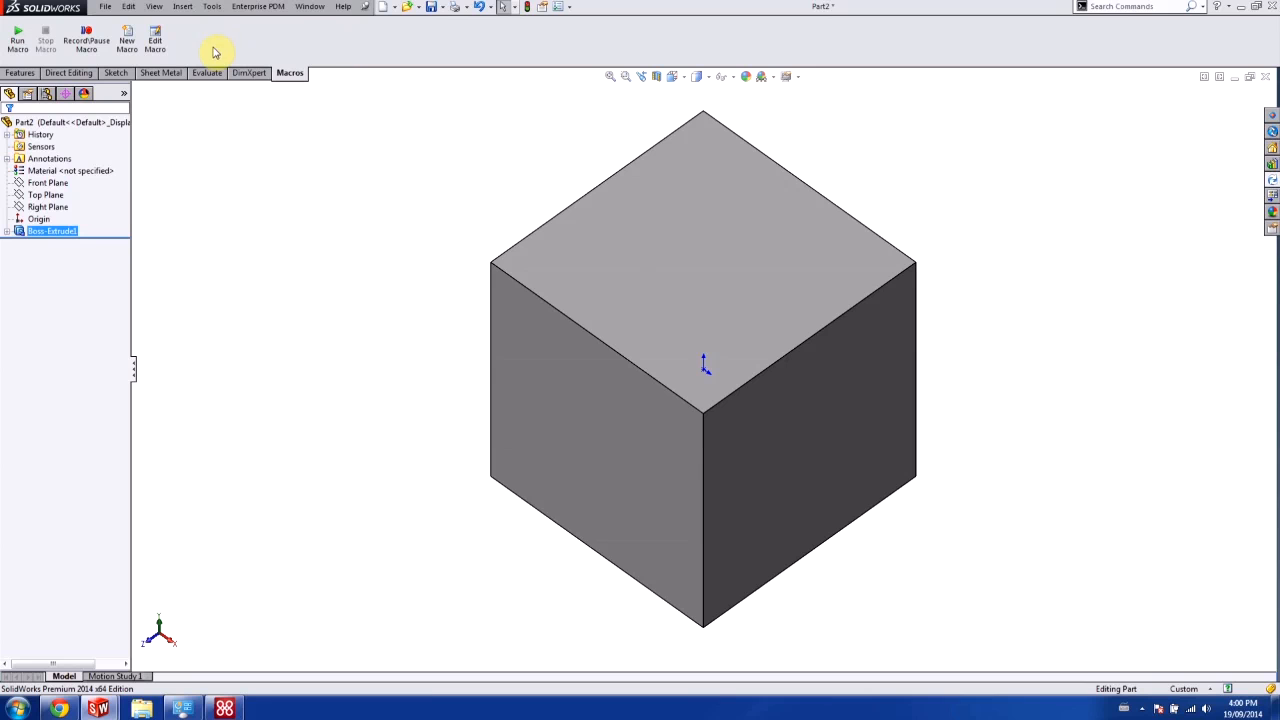
left_click(156, 38)
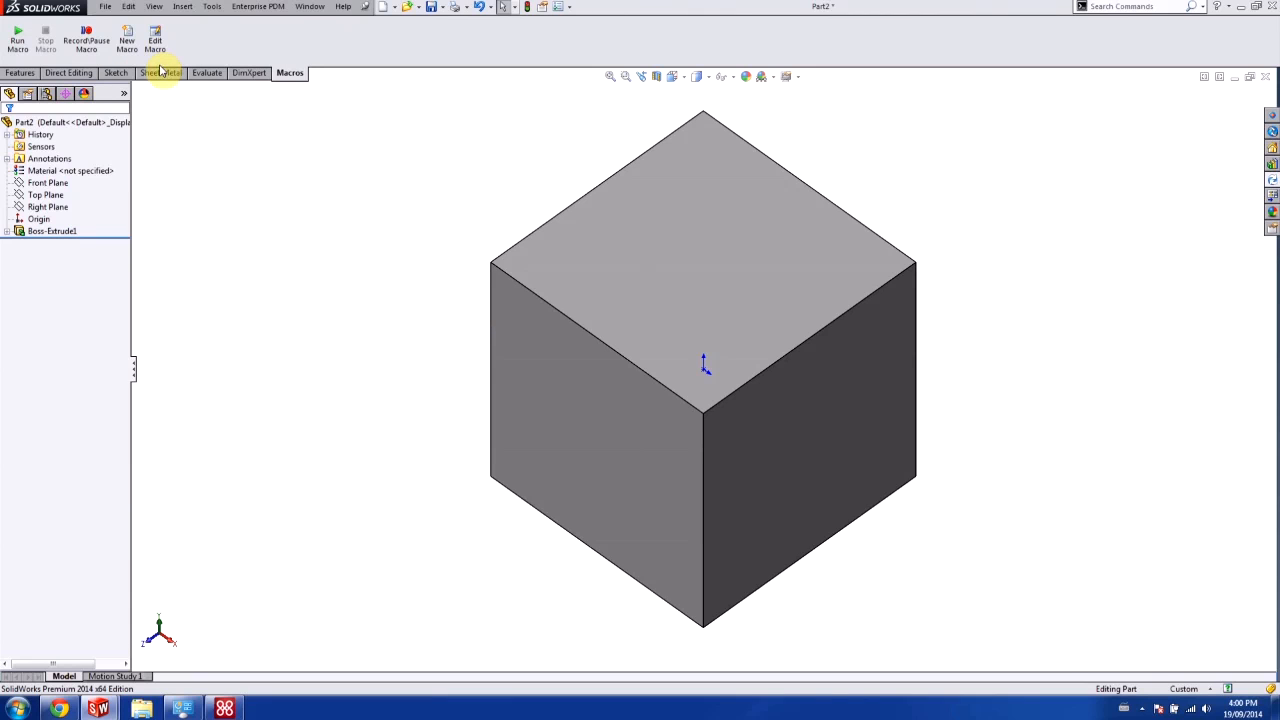
mouse_move(216, 168)
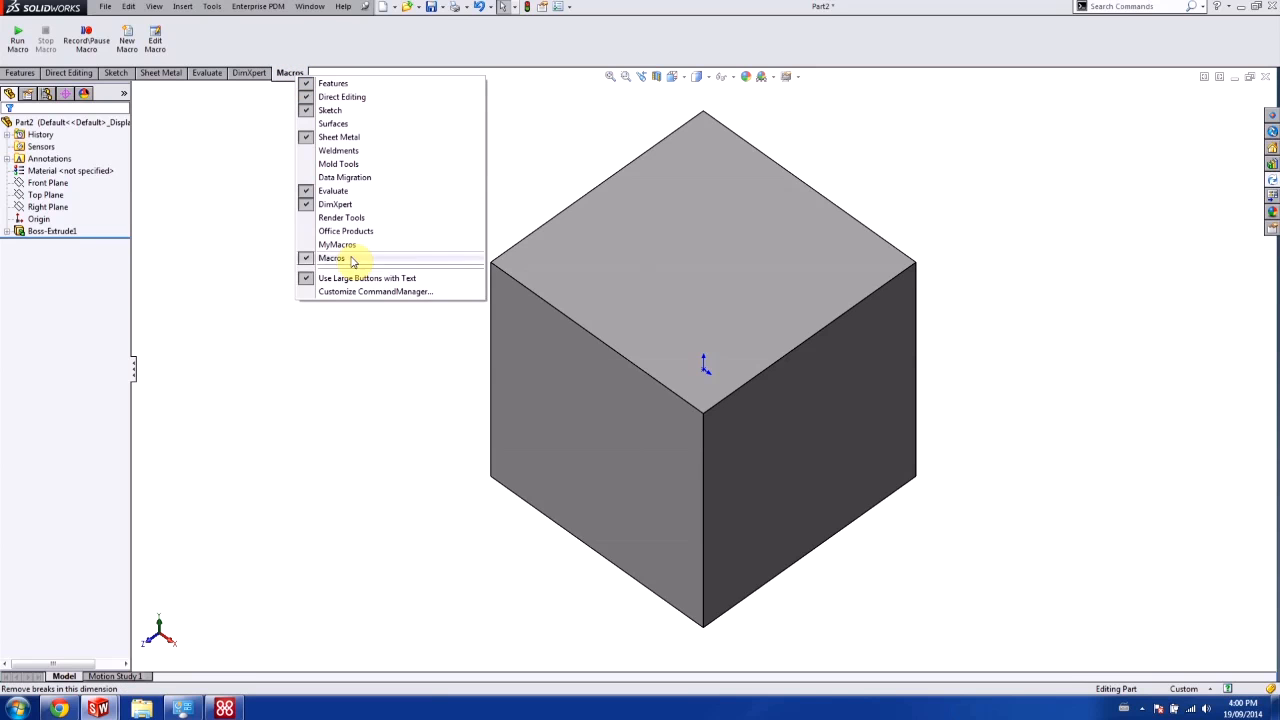
- Create a custom macro button linked to Macro1 with tooltip 'Draw Cube' via Customize > Commands > Macro
left_click(376, 292)
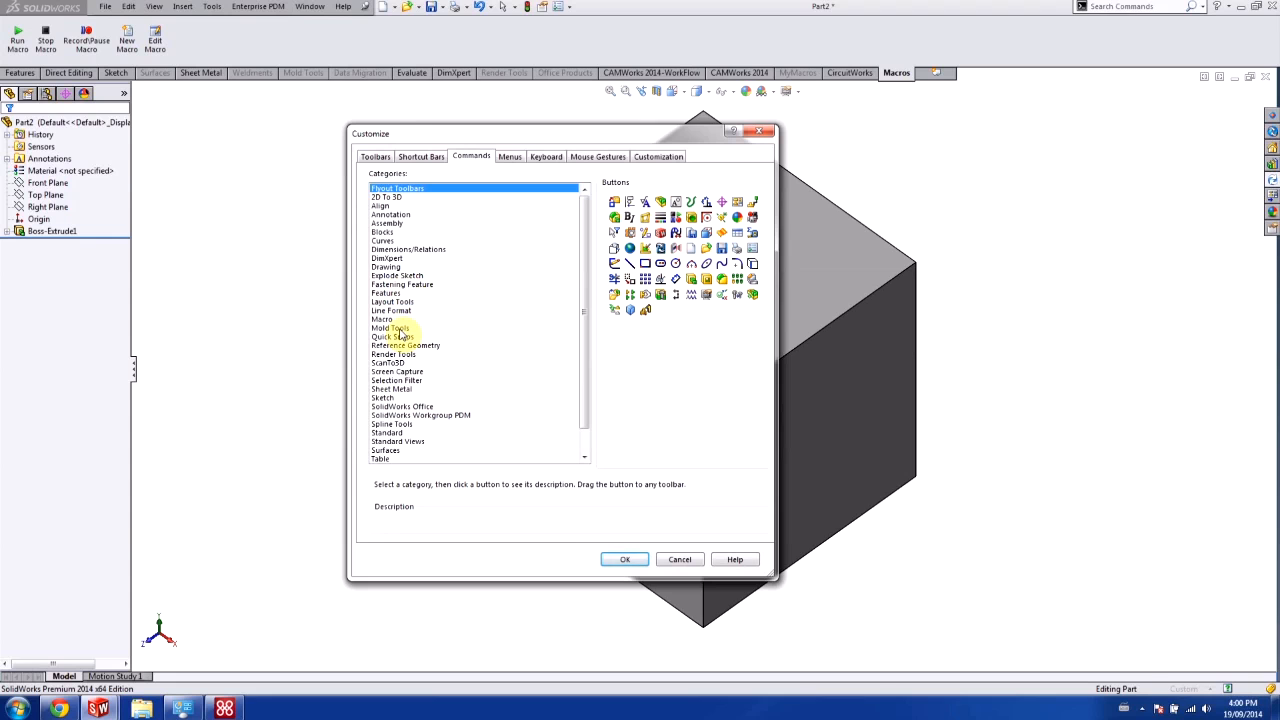
left_click(382, 320)
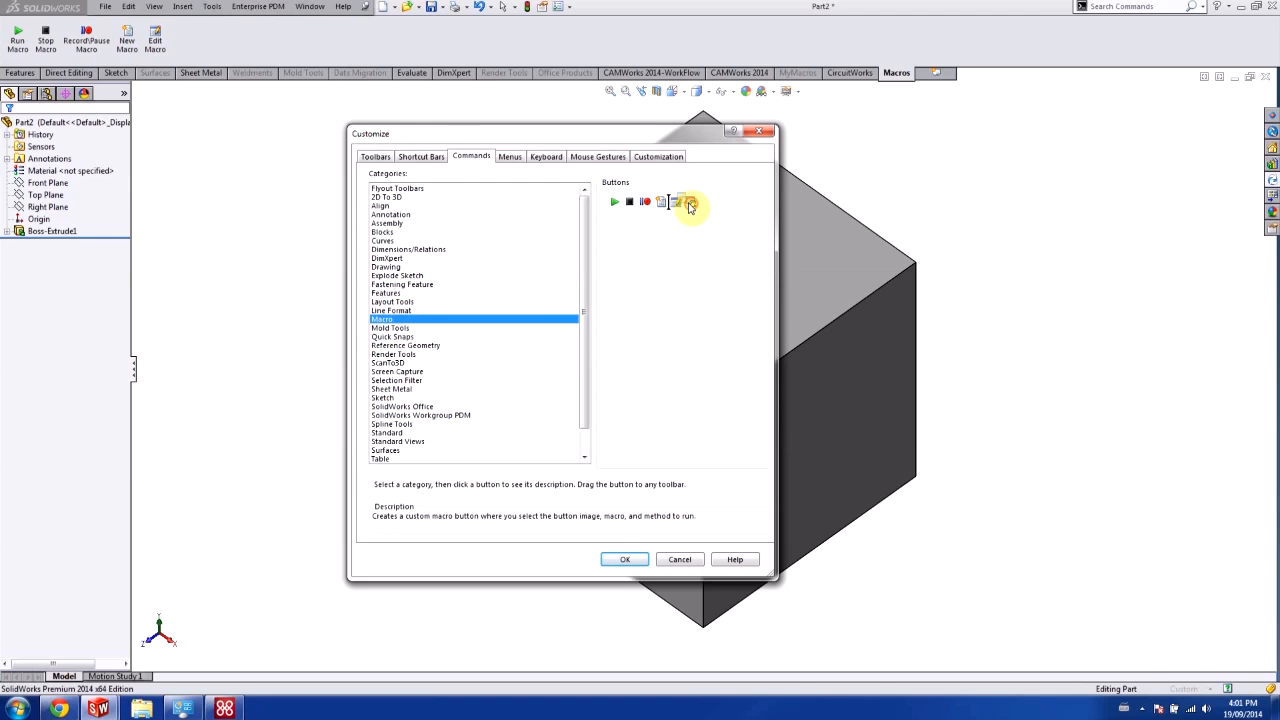
left_click(690, 202)
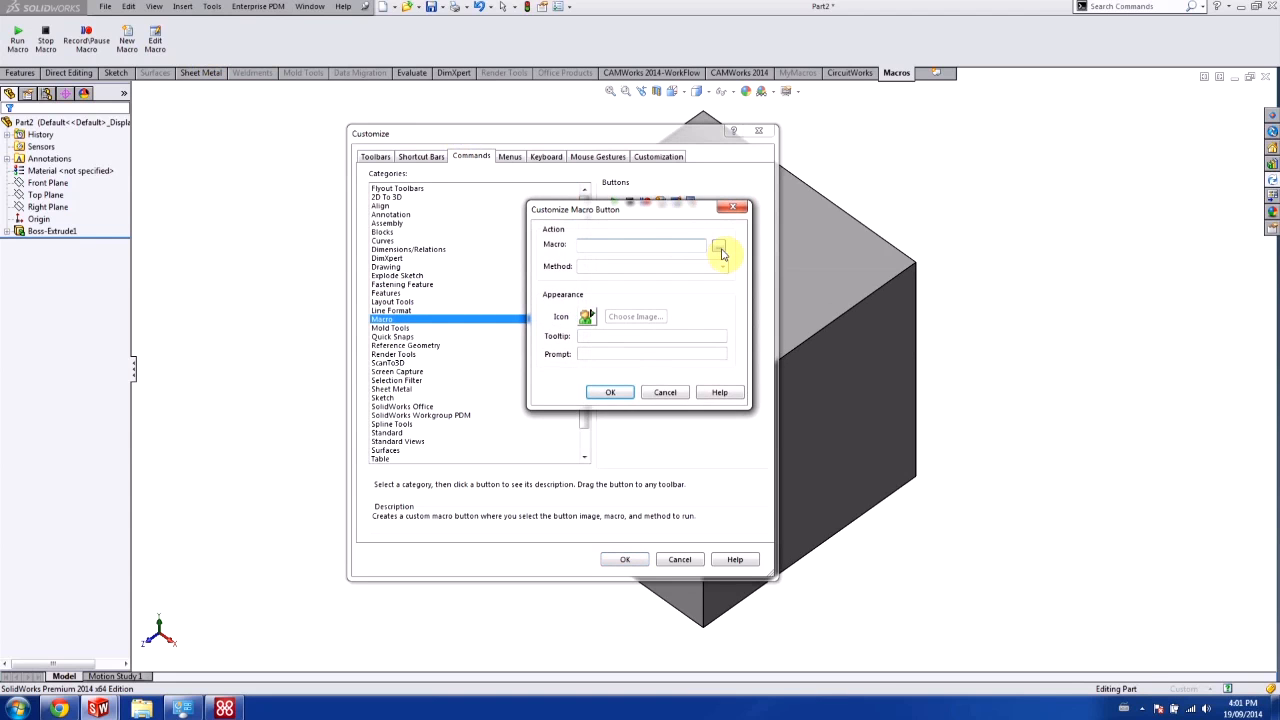
left_click(720, 244)
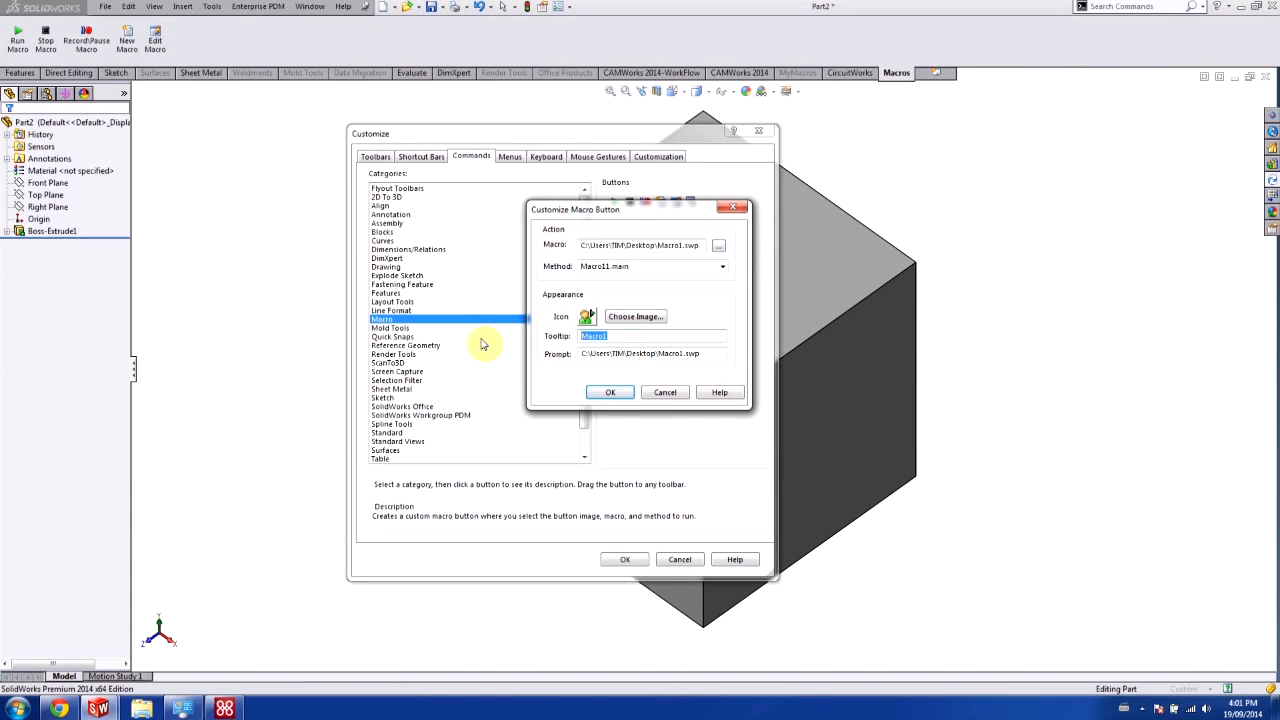
type("De")
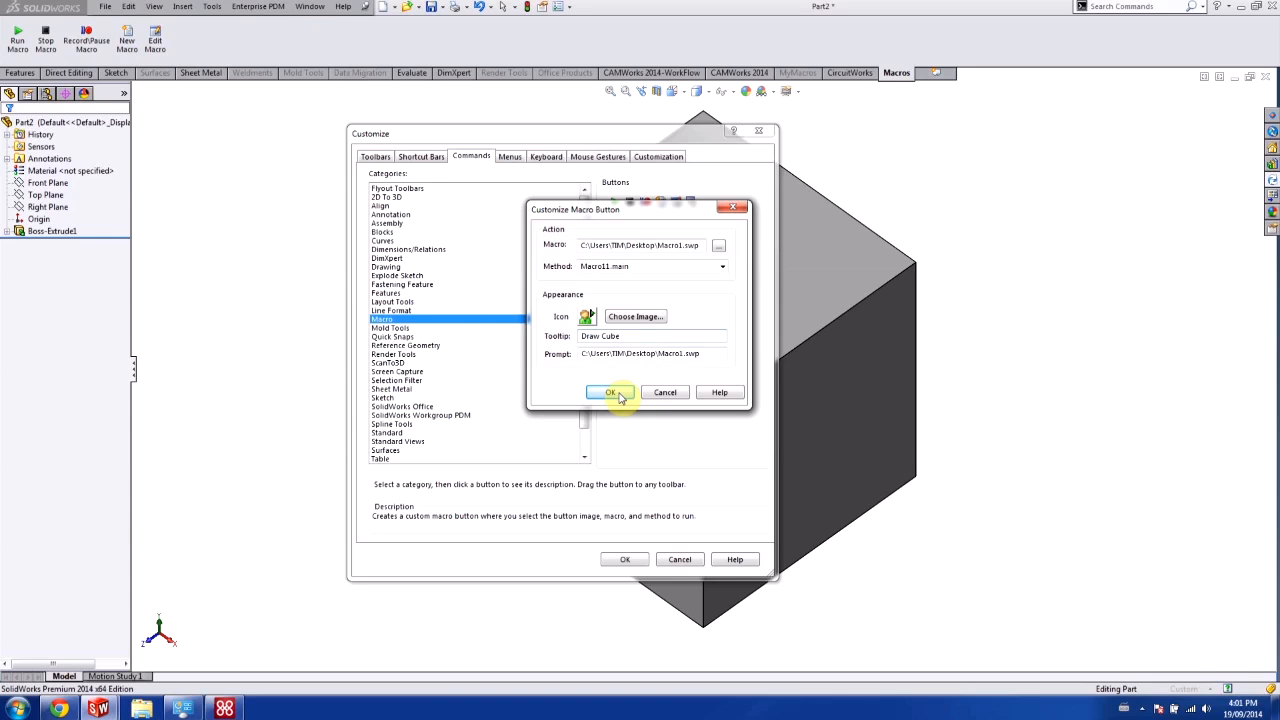
left_click(610, 390)
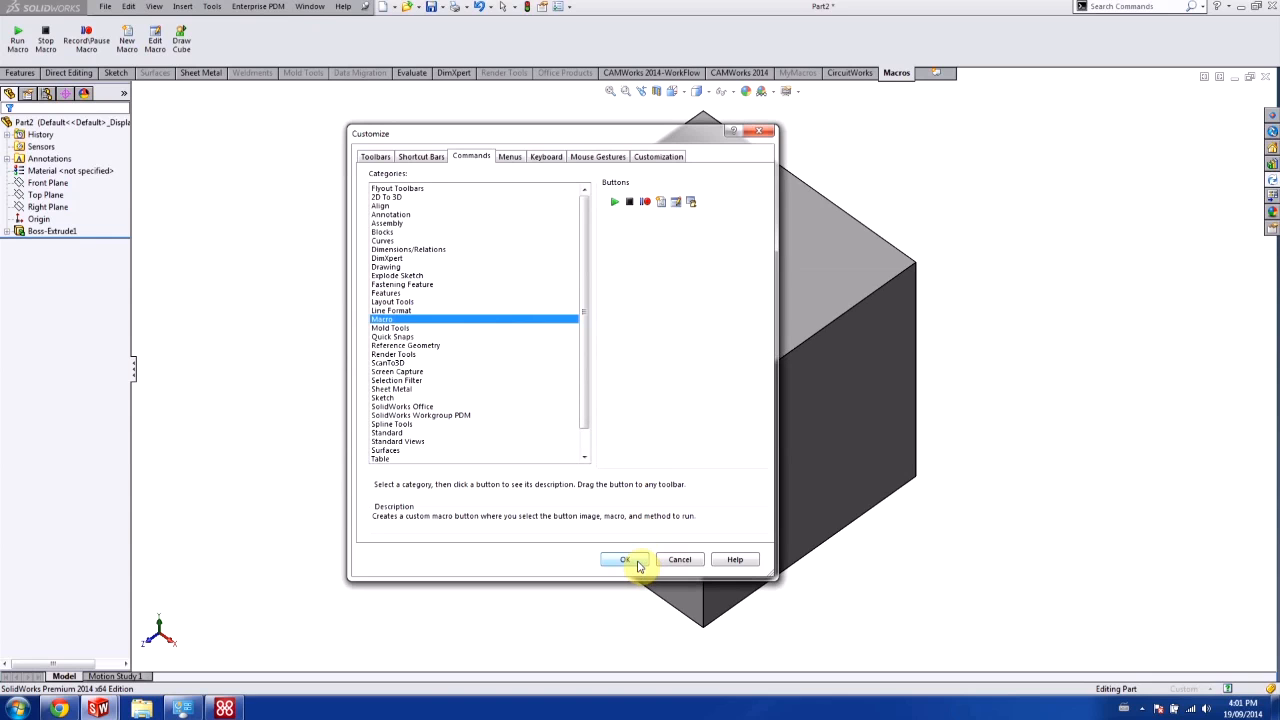
- Close customization and start a fresh Part document ready for the Draw Cube button
left_click(104, 8)
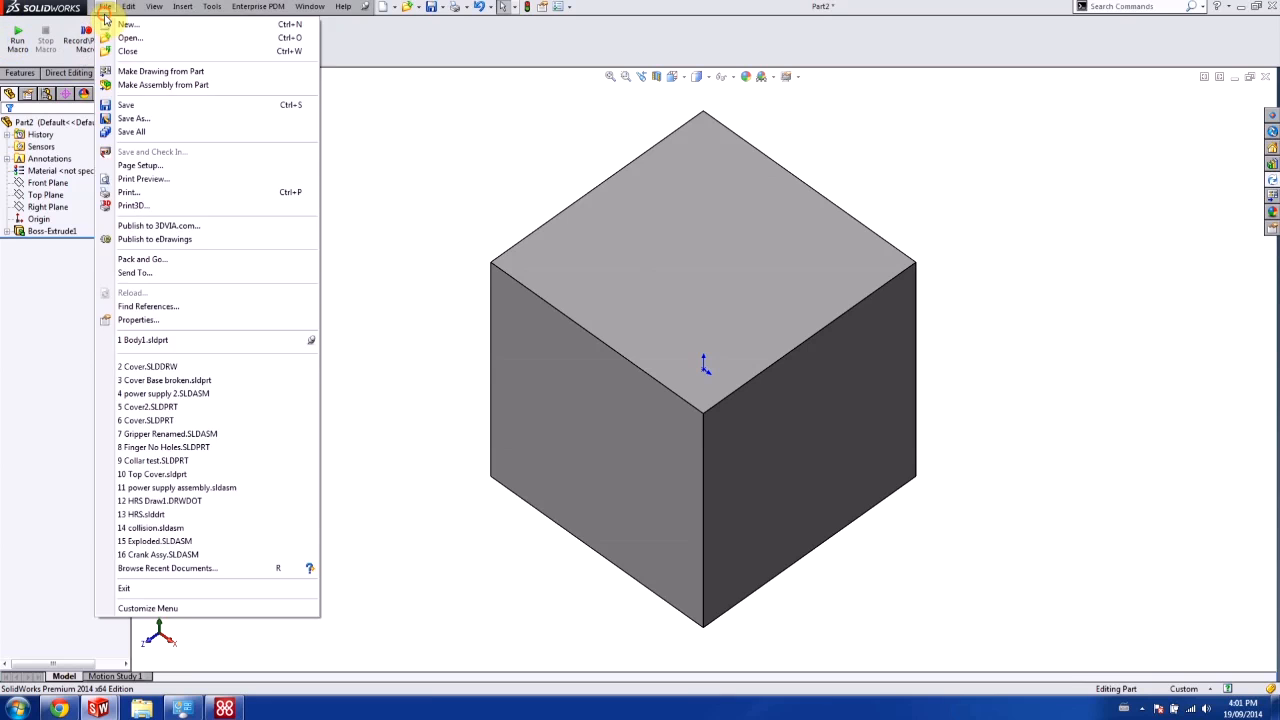
left_click(128, 24)
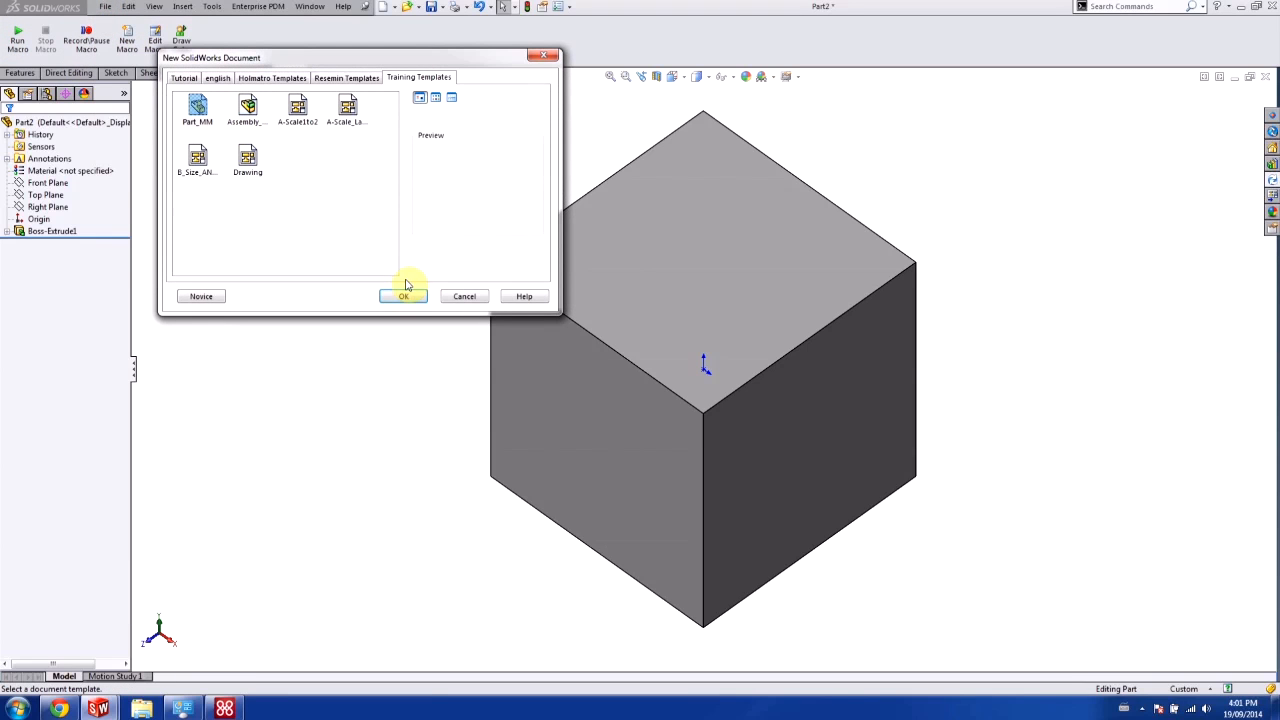
left_click(404, 296)
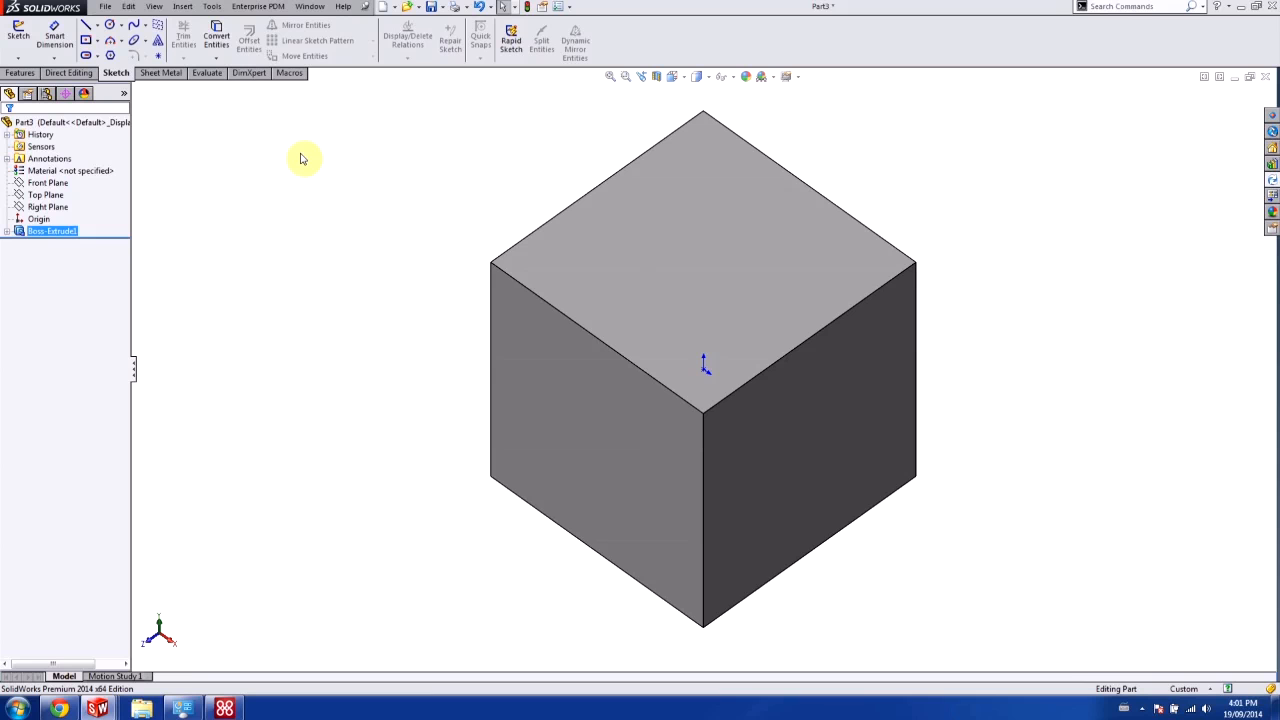
mouse_move(446, 232)
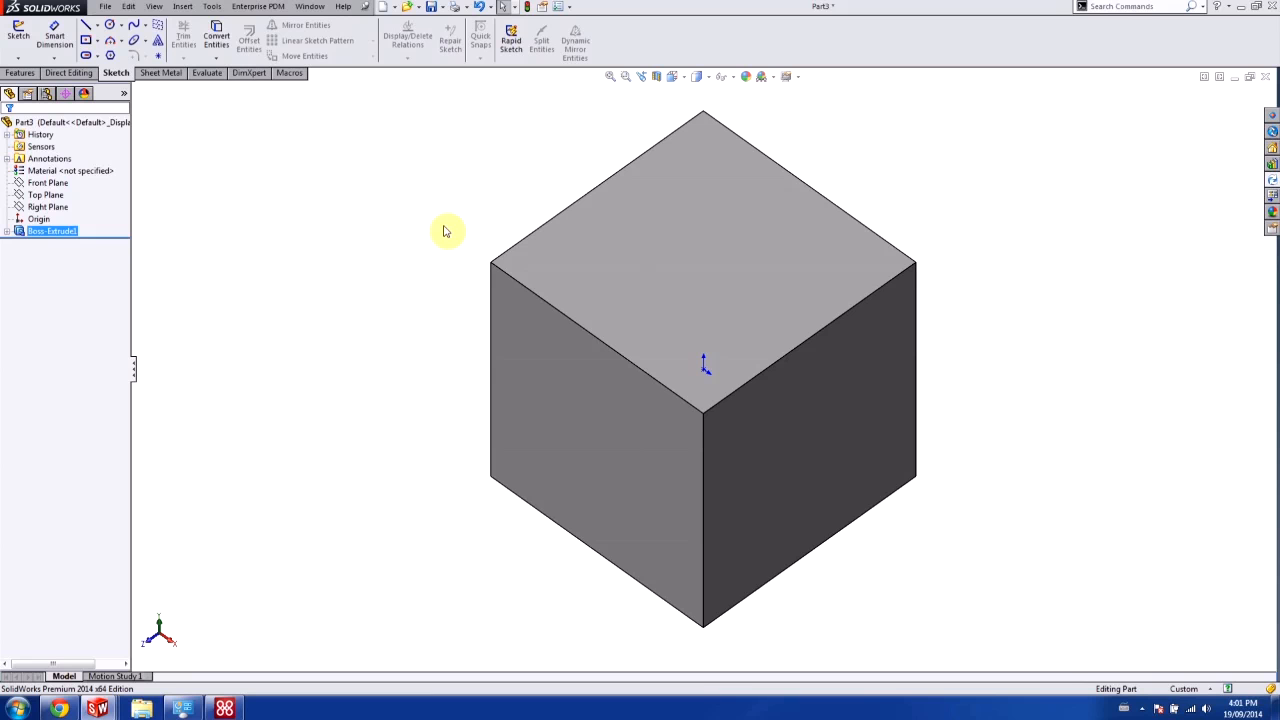